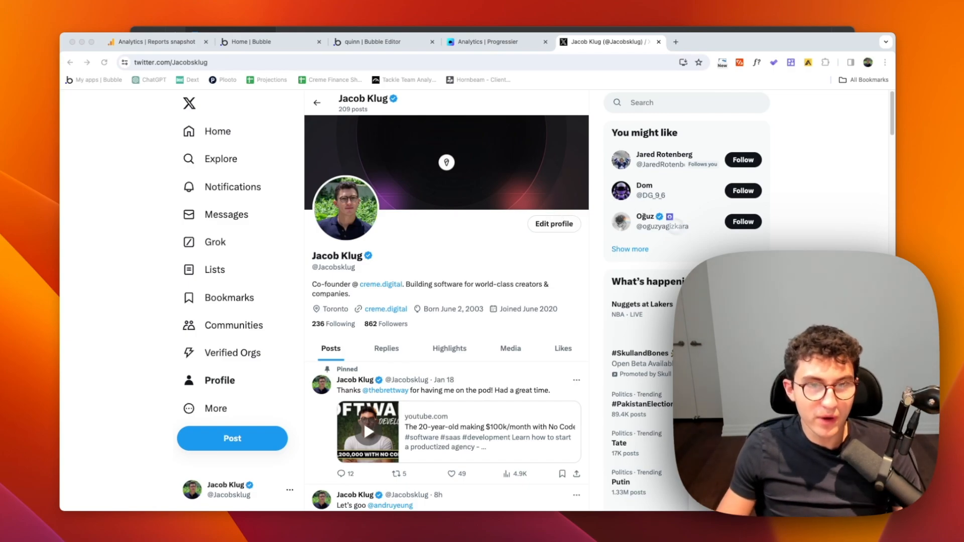
pyautogui.click(686, 102)
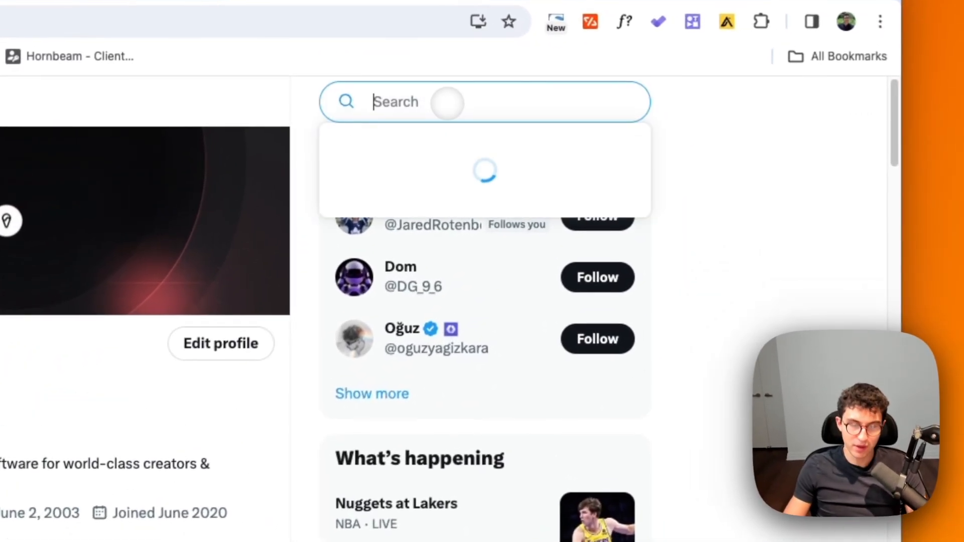
pyautogui.write('andrew')
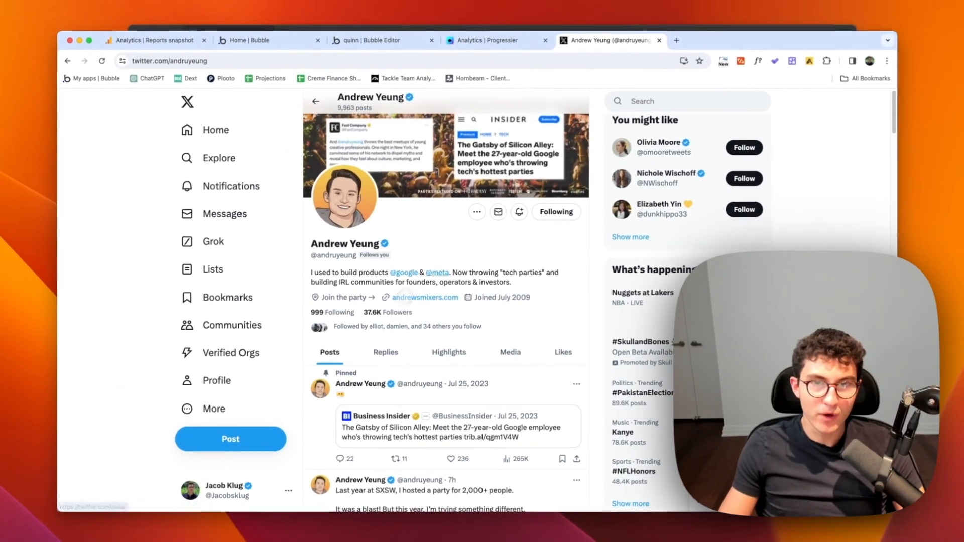
pyautogui.scroll(-3)
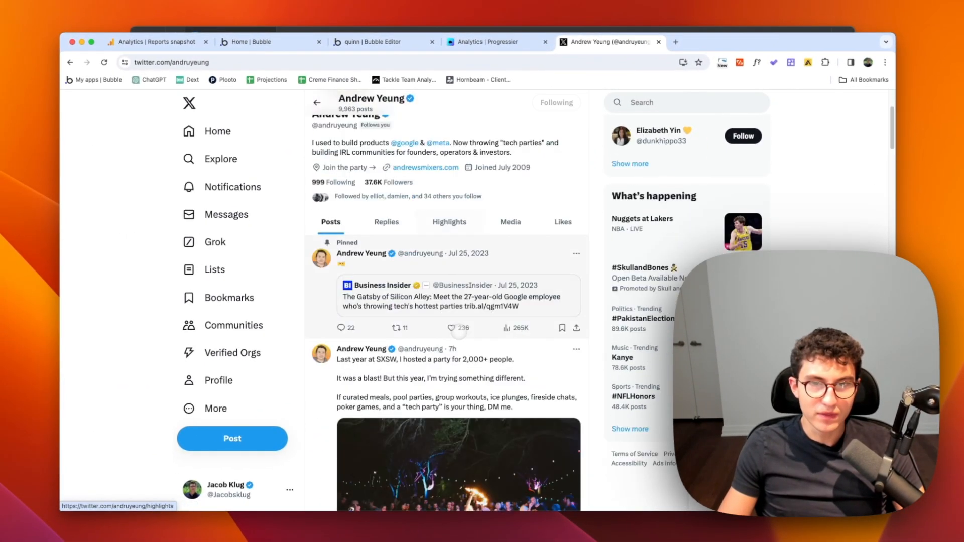
pyautogui.scroll(-3)
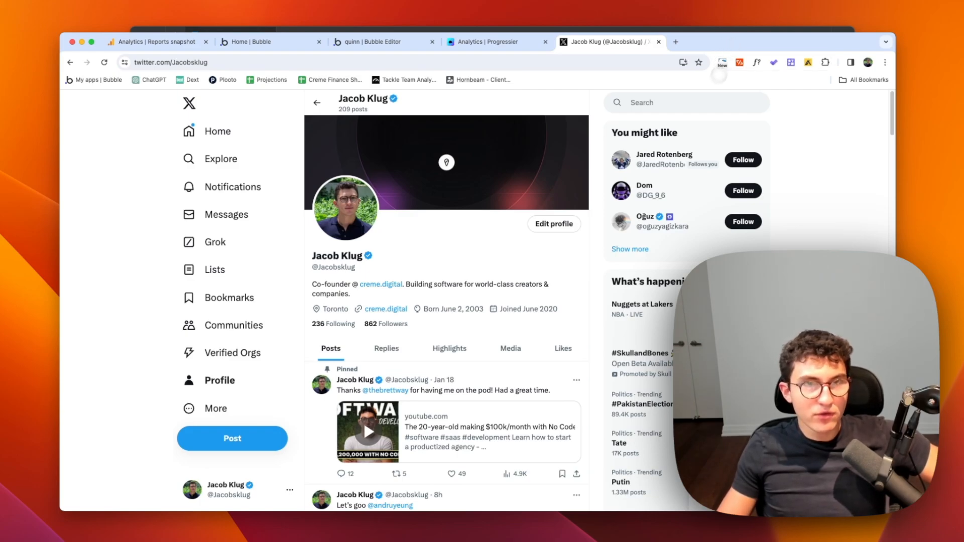
pyautogui.moveTo(664, 154)
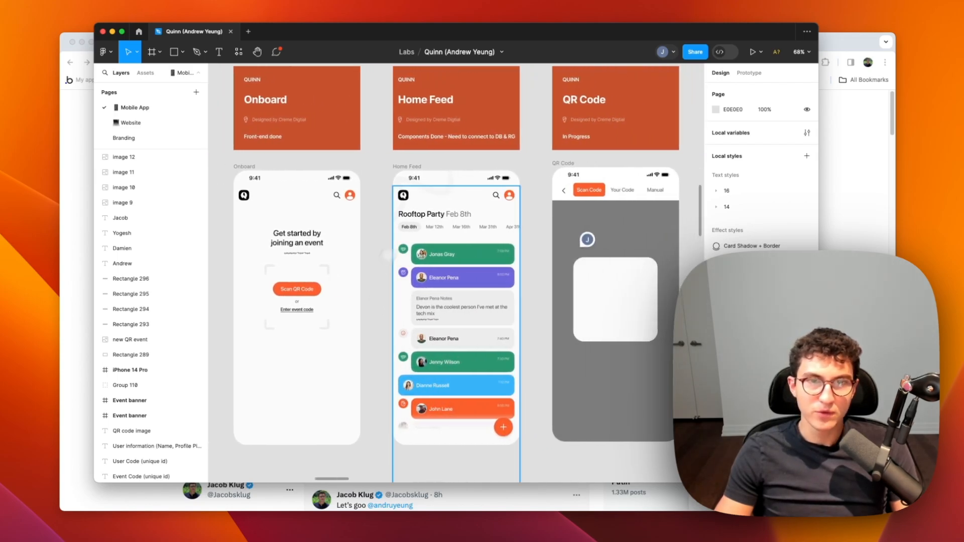
# Survey the Onboard and QR Code frames, then zoom in on Eleanor Pena's Interaction screen
pyautogui.click(297, 310)
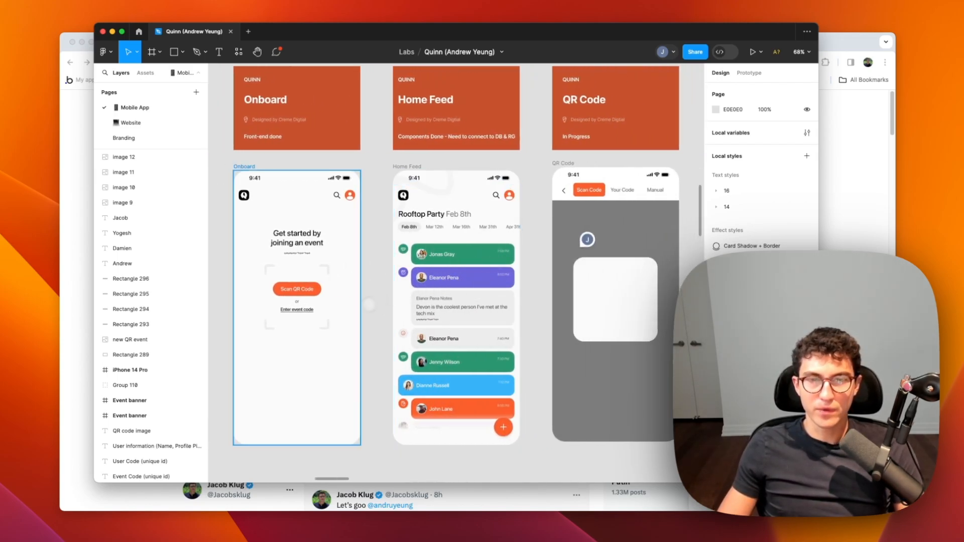
pyautogui.click(455, 307)
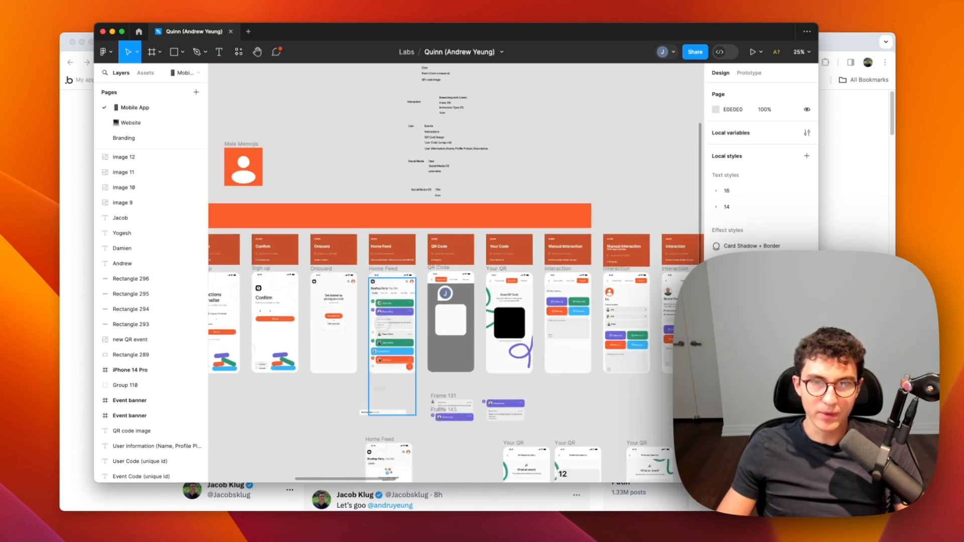
pyautogui.scroll(-3)
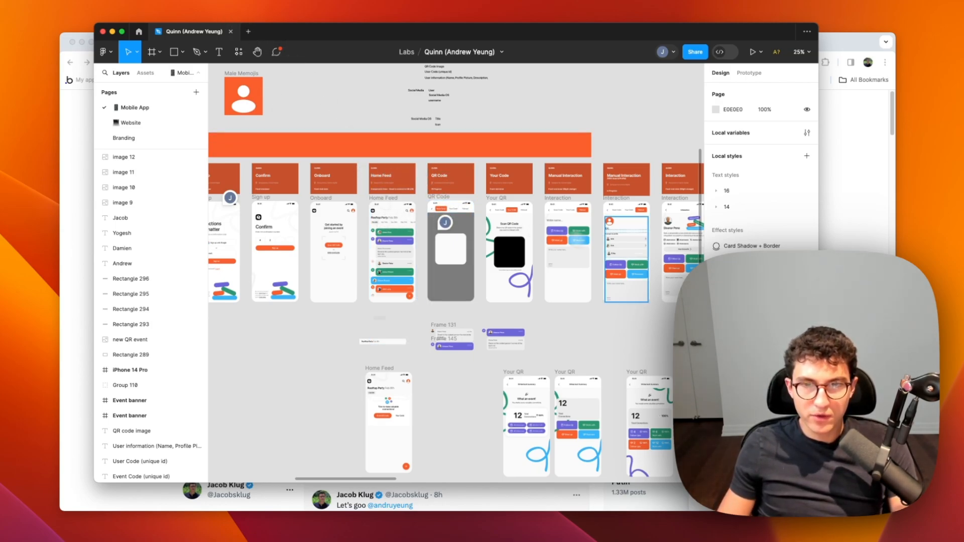
pyautogui.click(450, 252)
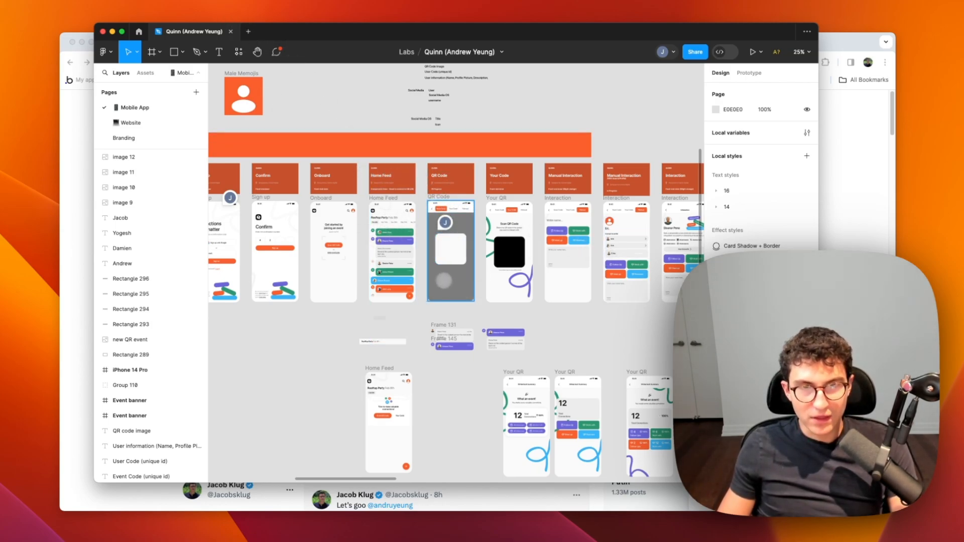
pyautogui.scroll(-3)
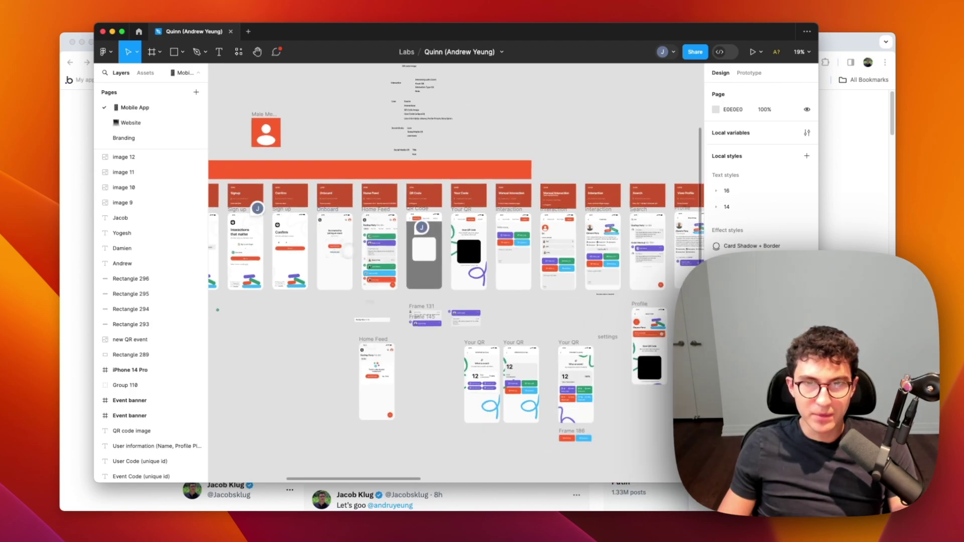
pyautogui.scroll(3)
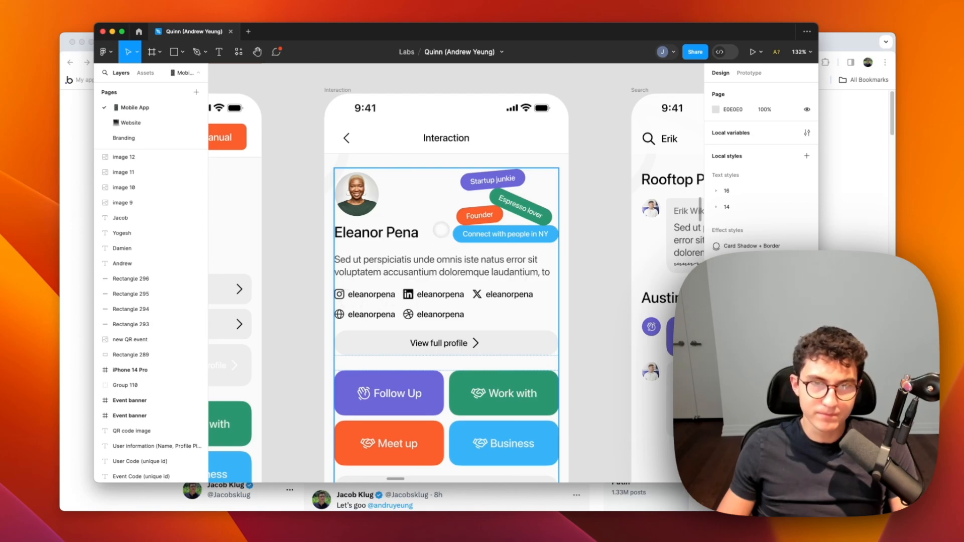
# Zoom out from the Interaction and Search frames until the whole page fits
pyautogui.scroll(-3)
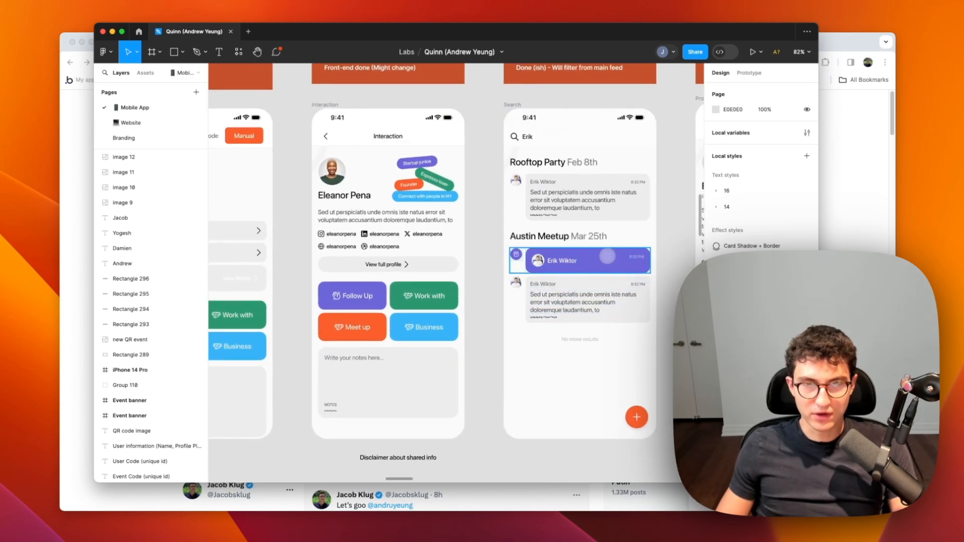
pyautogui.scroll(-3)
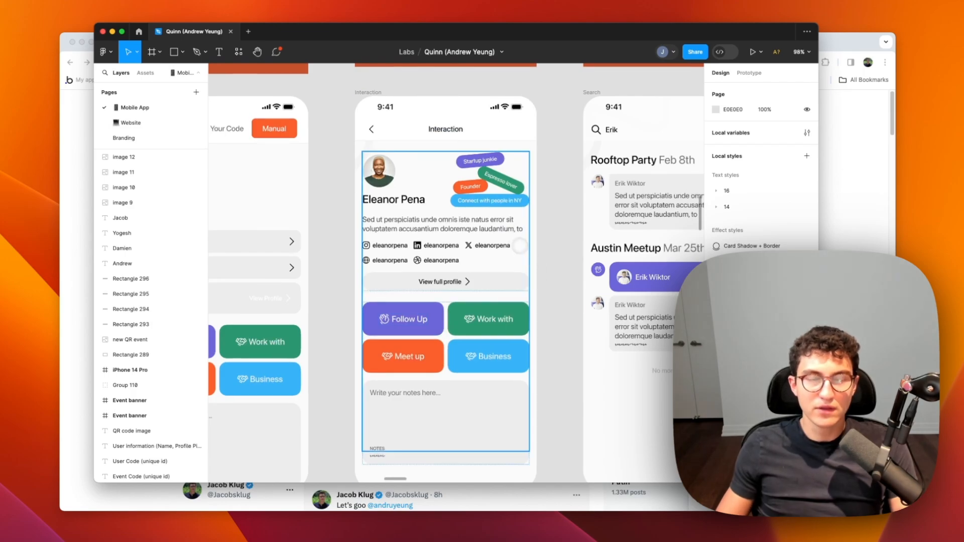
pyautogui.scroll(-3)
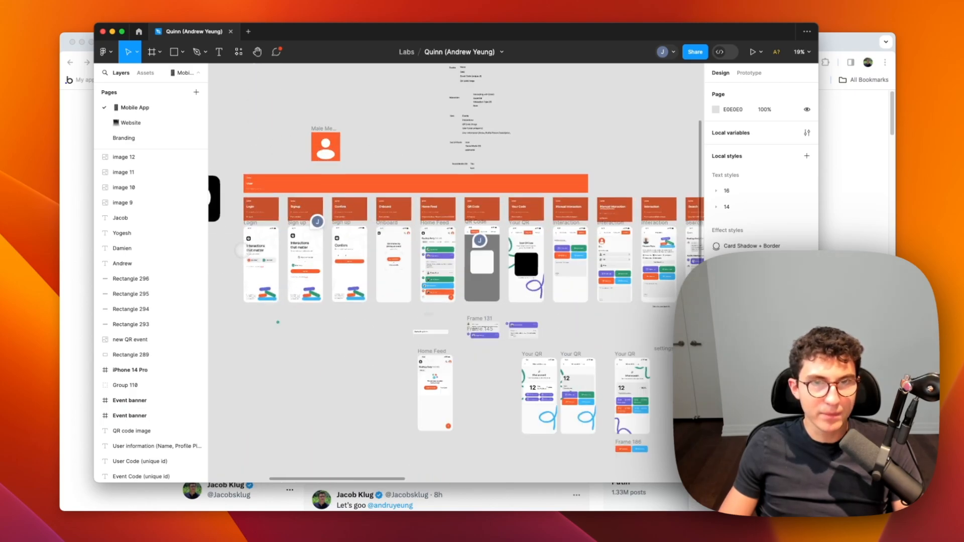
pyautogui.scroll(-3)
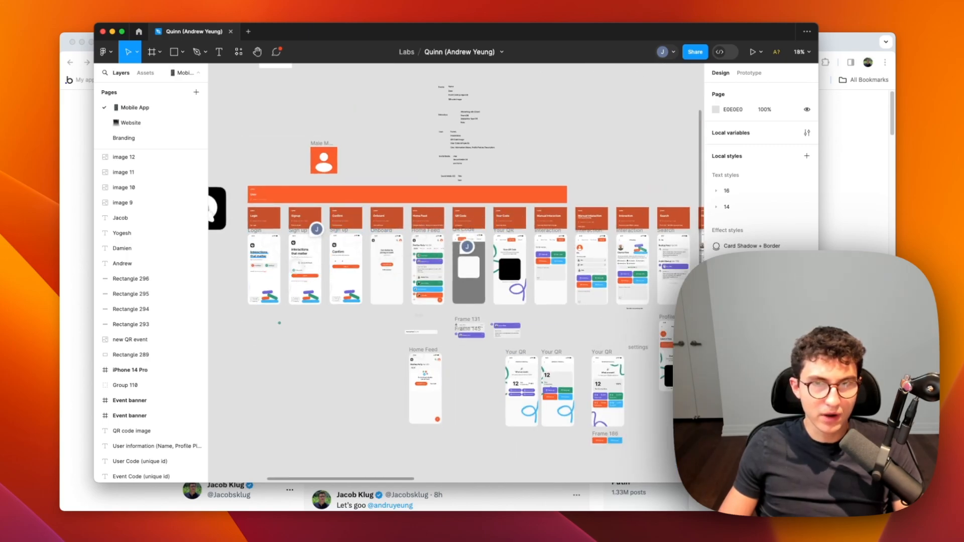
pyautogui.scroll(-3)
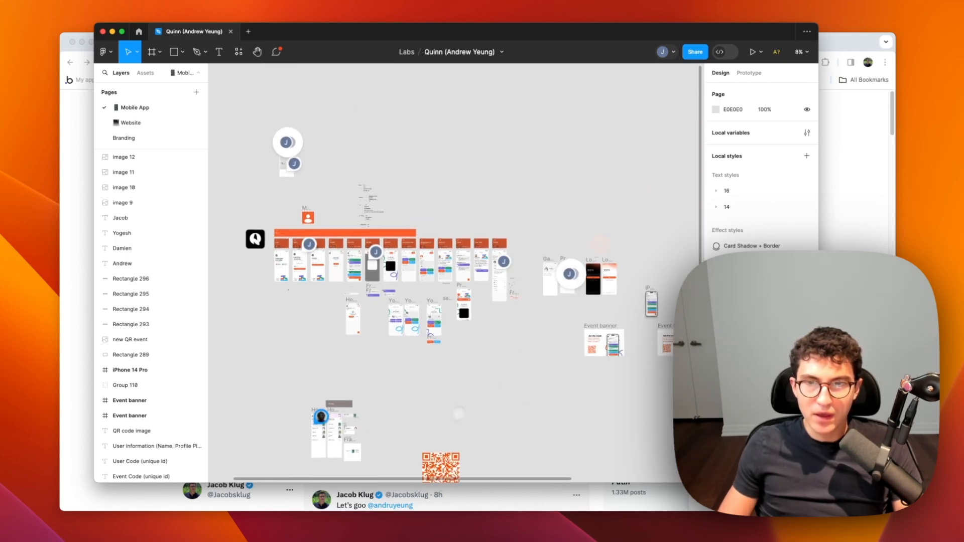
pyautogui.scroll(-3)
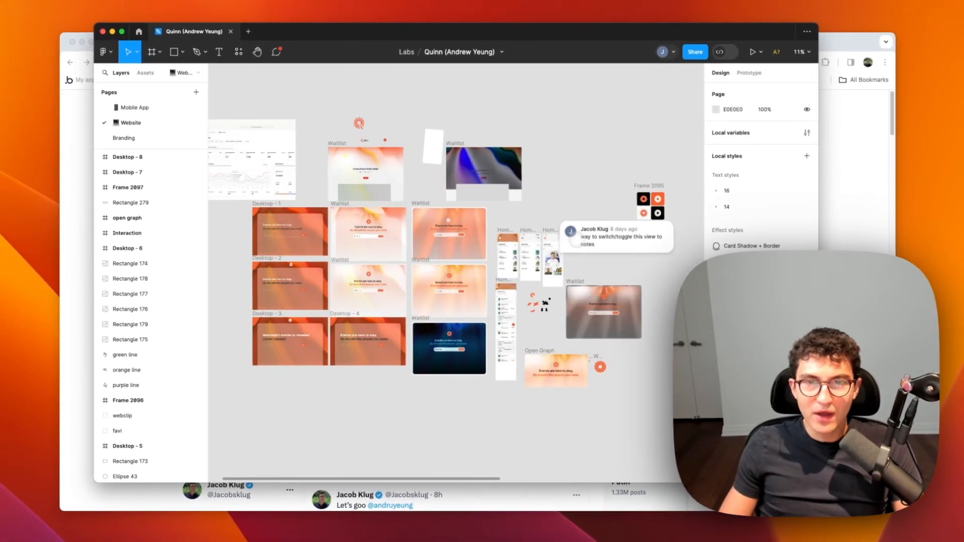
# Zoom around the Waitlist and Desktop frames, then switch to the Branding page
pyautogui.scroll(3)
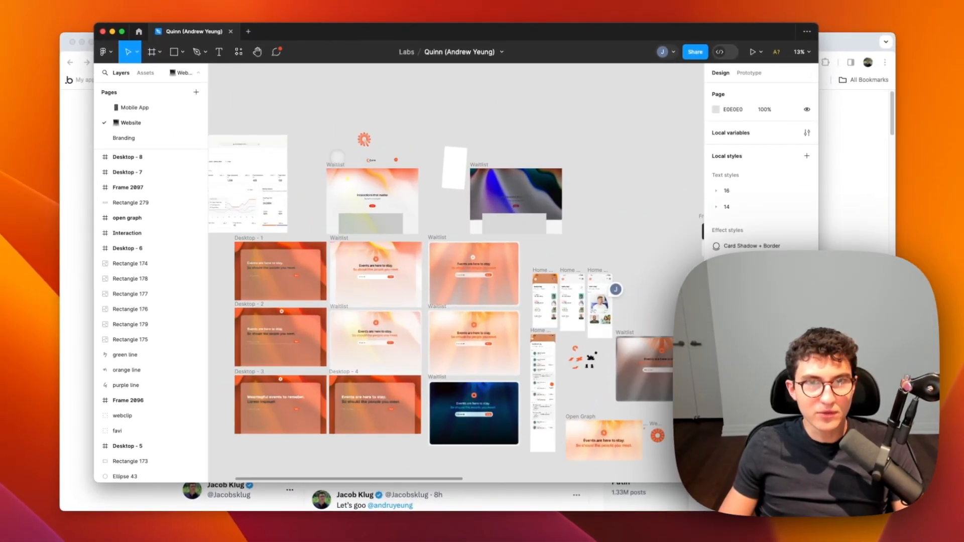
pyautogui.scroll(3)
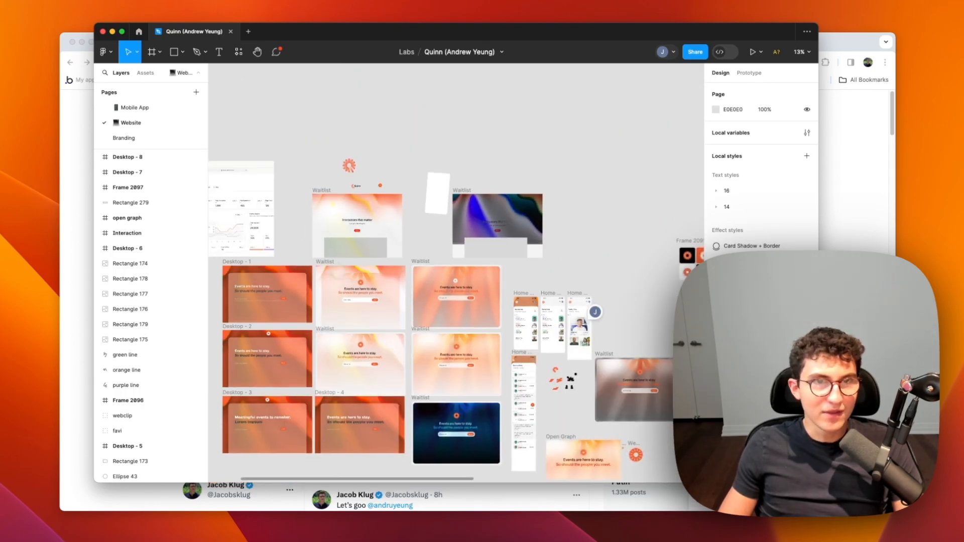
pyautogui.scroll(-3)
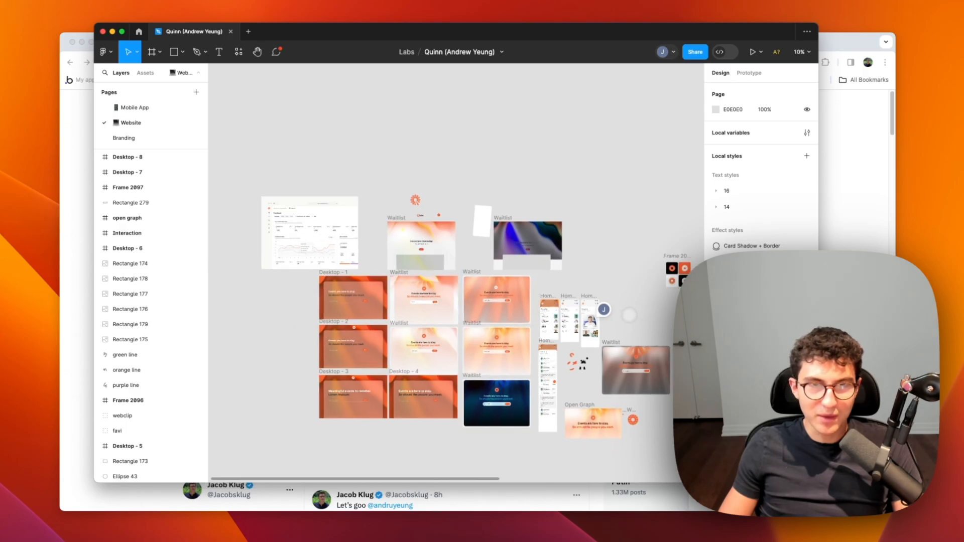
pyautogui.click(124, 138)
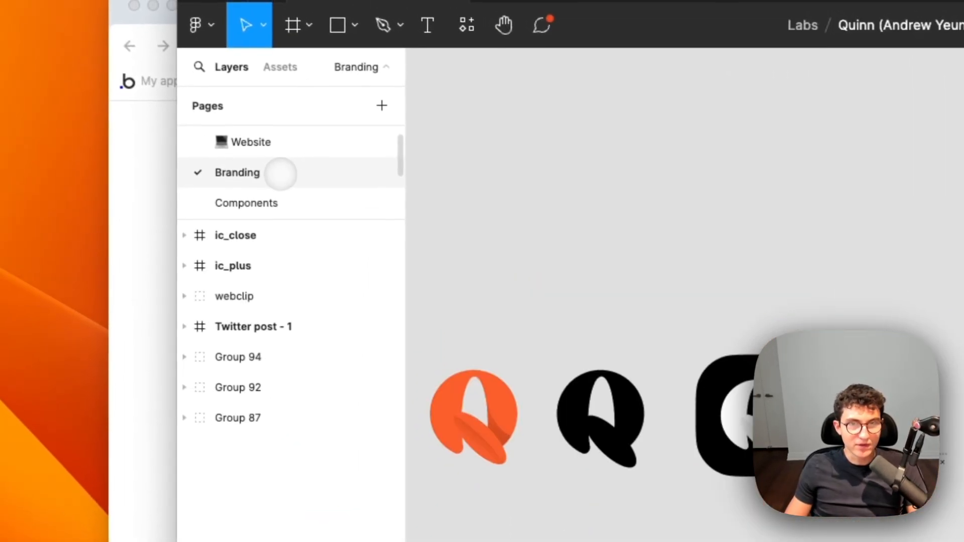
# Browse the Components page, then the Wireframes page's grayscale Home wireframe
pyautogui.click(248, 203)
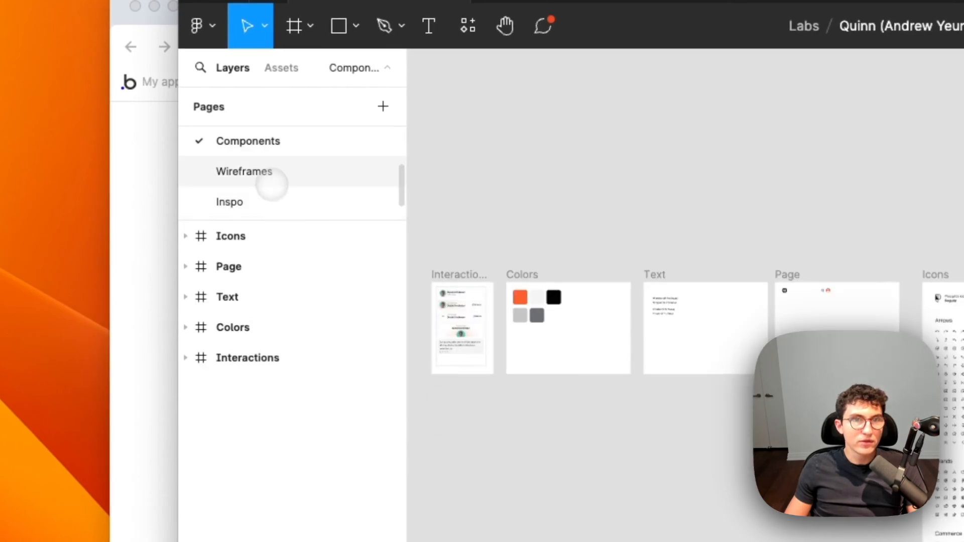
pyautogui.click(244, 170)
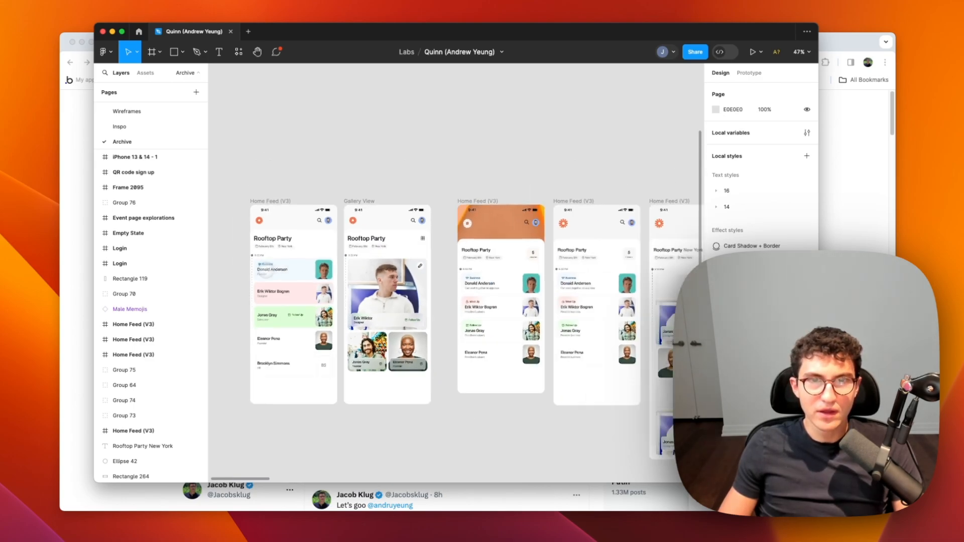
pyautogui.scroll(3)
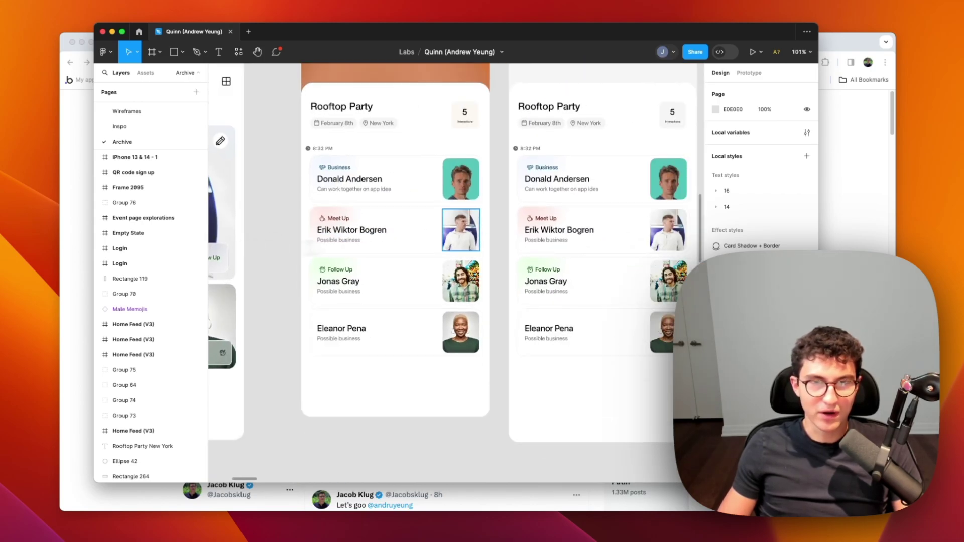
pyautogui.scroll(-3)
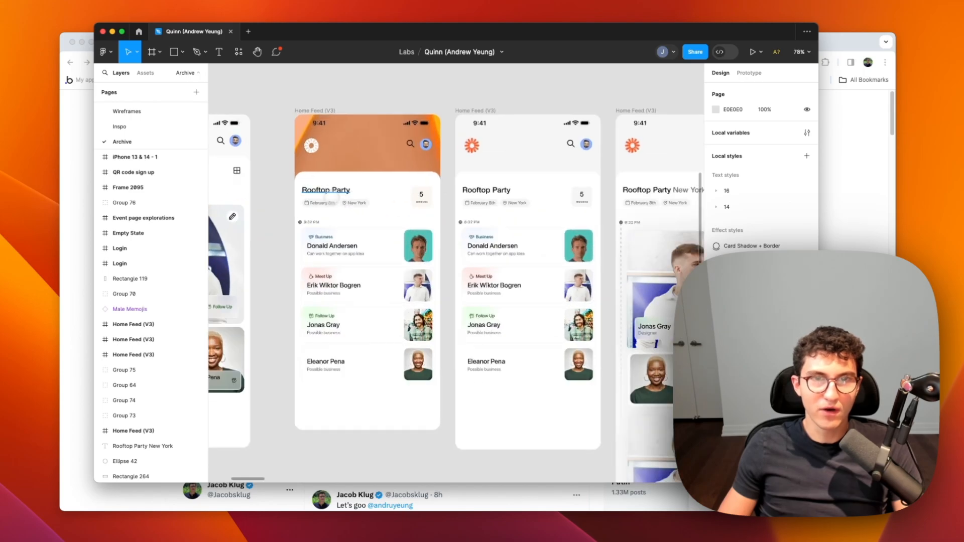
pyautogui.scroll(-3)
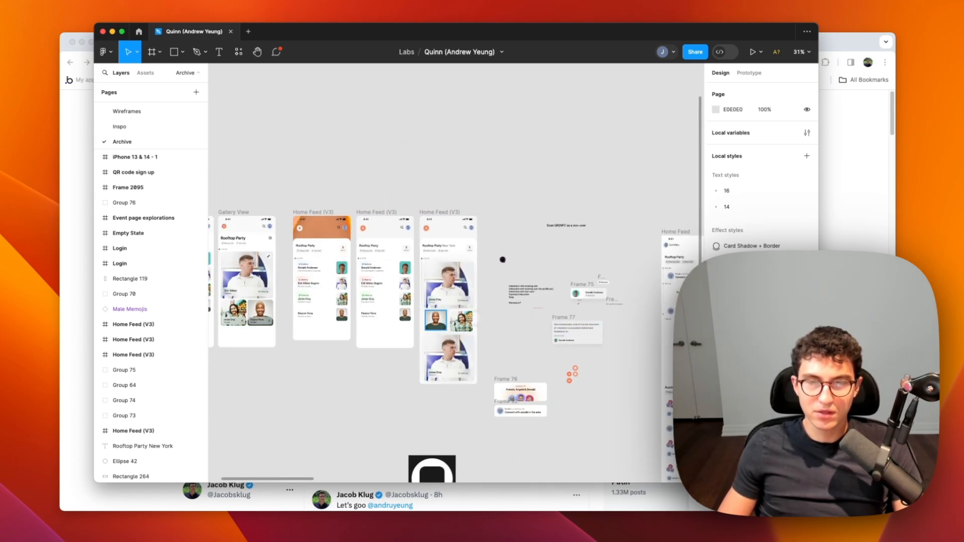
pyautogui.scroll(-3)
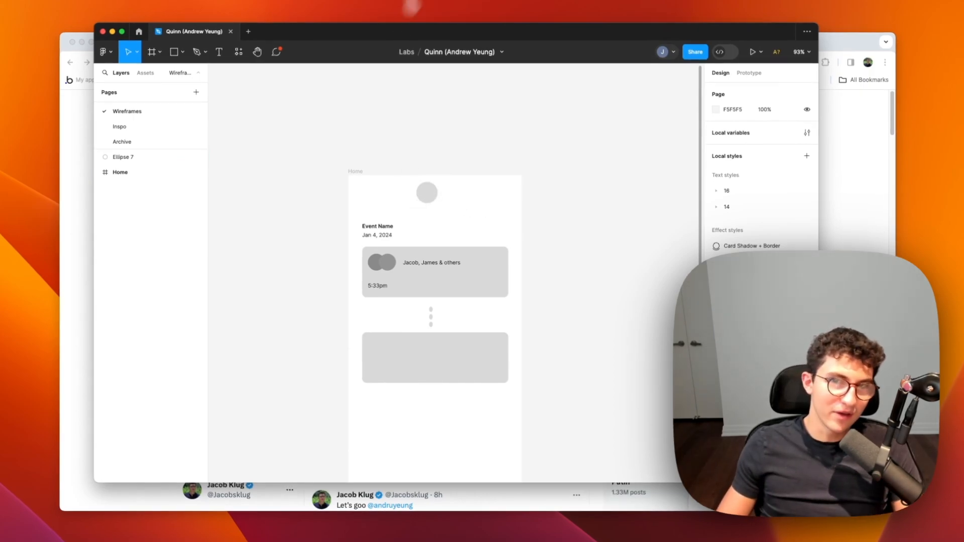
pyautogui.click(434, 357)
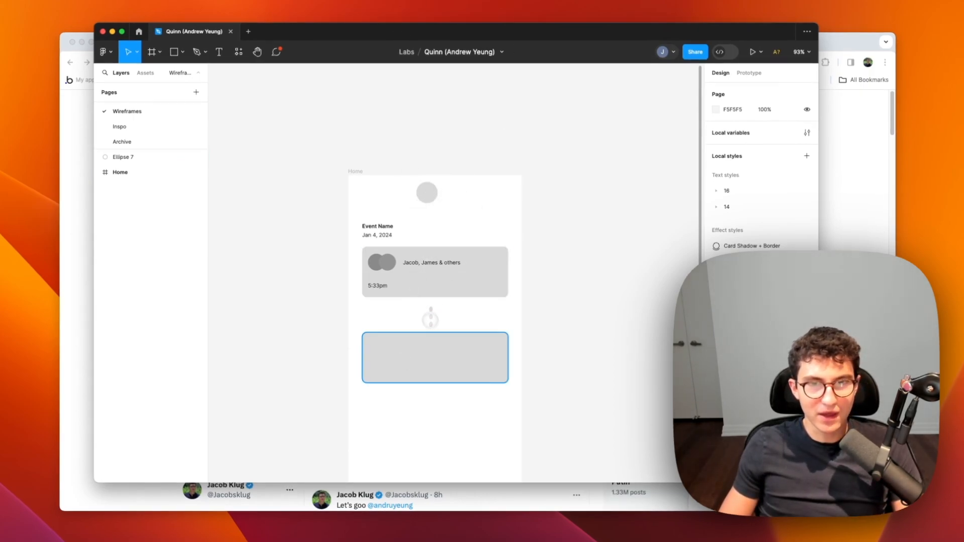
pyautogui.click(435, 271)
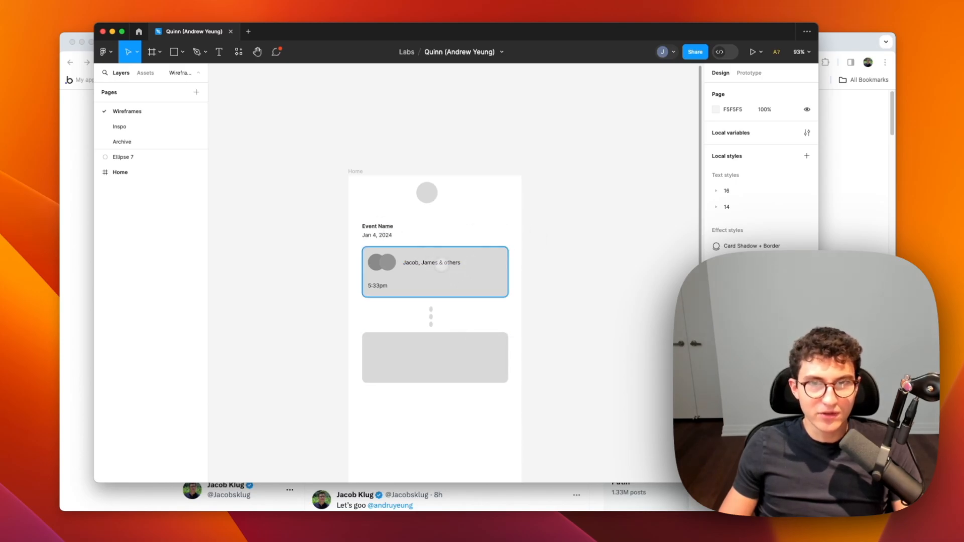
pyautogui.click(120, 127)
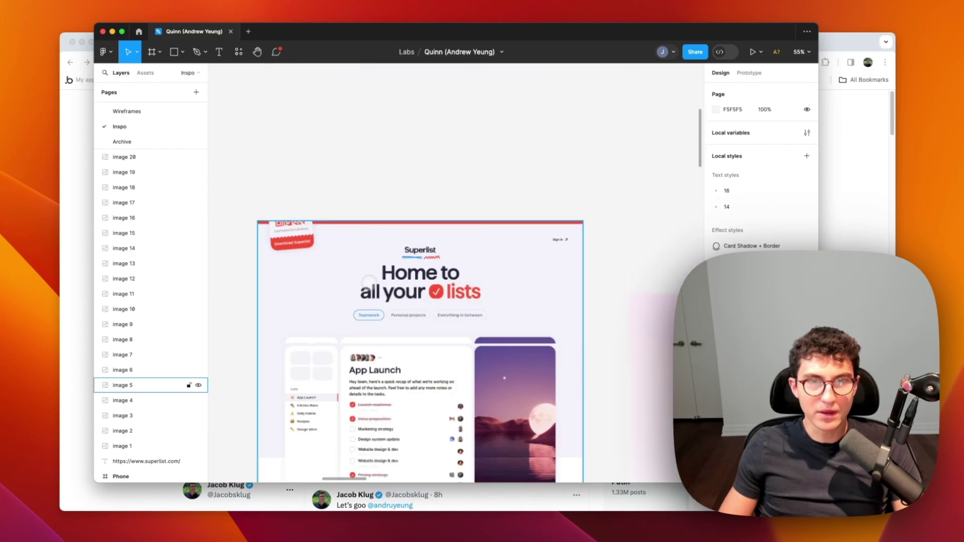
# Scroll through the Superlist website inspiration screenshots on the Inspo page
pyautogui.scroll(-3)
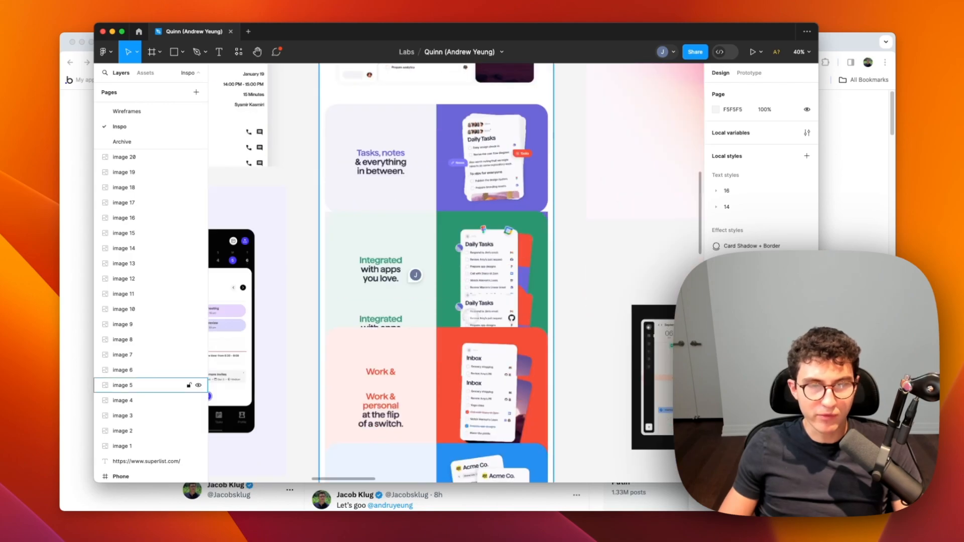
pyautogui.scroll(-3)
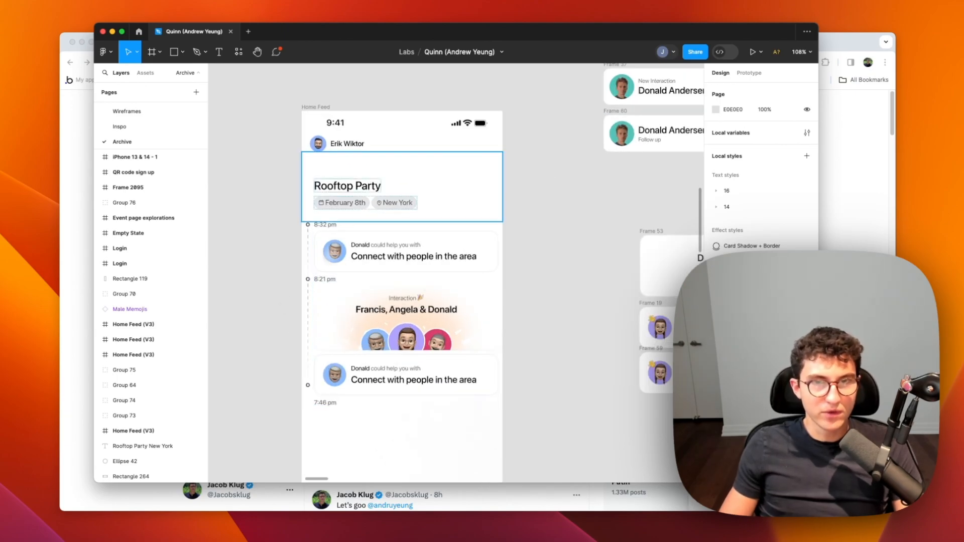
# Pan across archived Home Feed and event page explorations, including the Rooftop Party feed
pyautogui.scroll(-3)
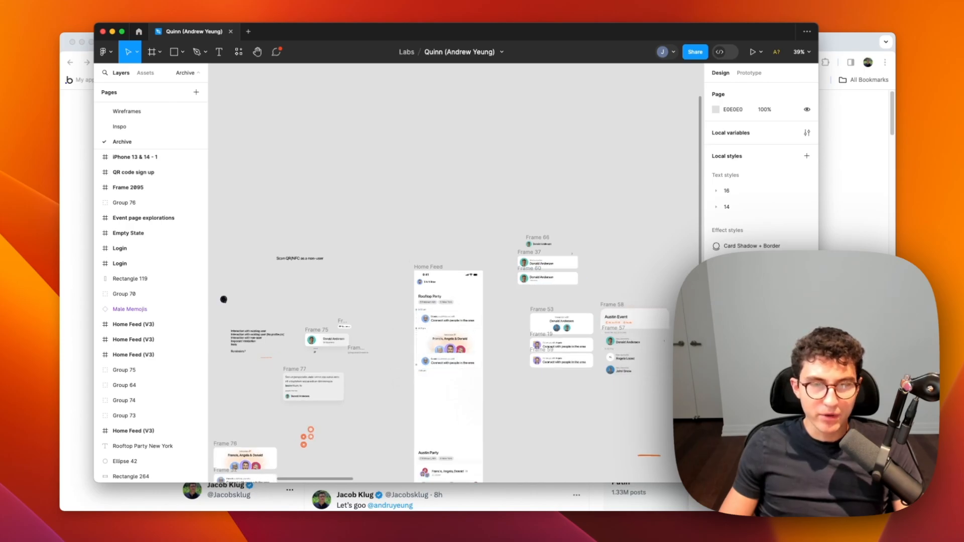
pyautogui.scroll(-3)
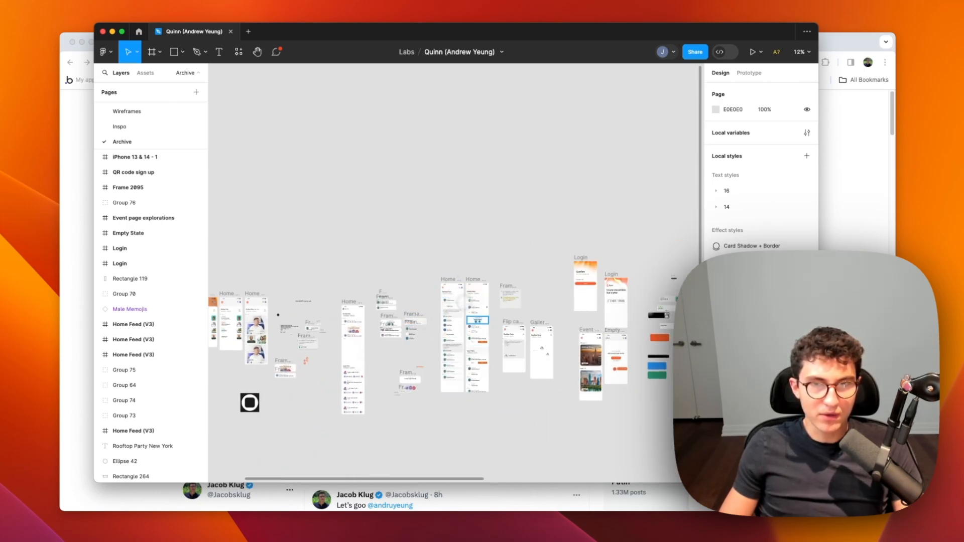
pyautogui.scroll(-3)
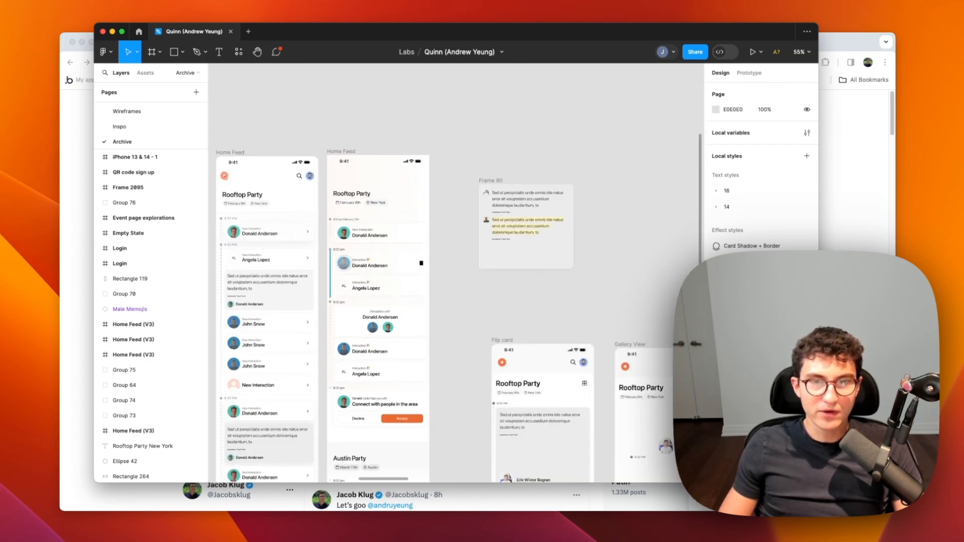
pyautogui.scroll(-3)
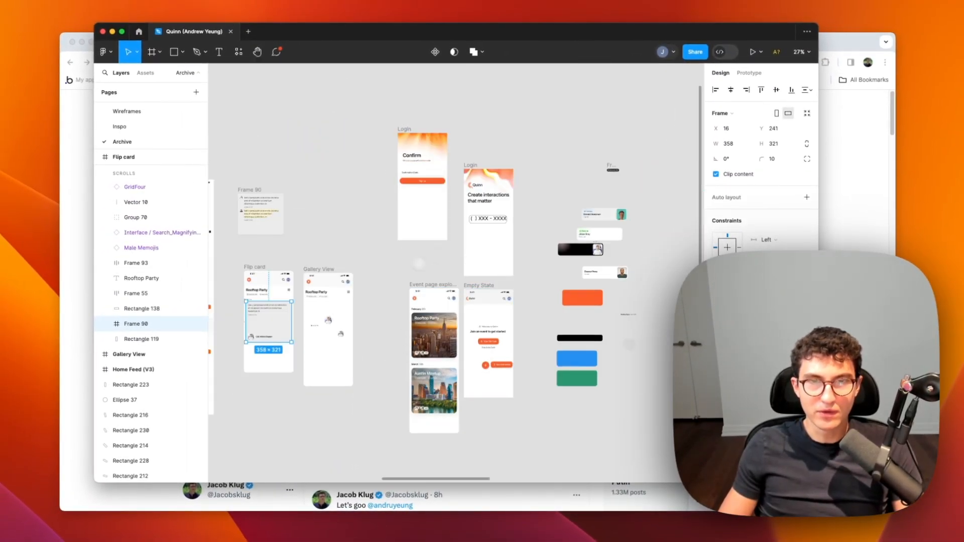
pyautogui.scroll(-3)
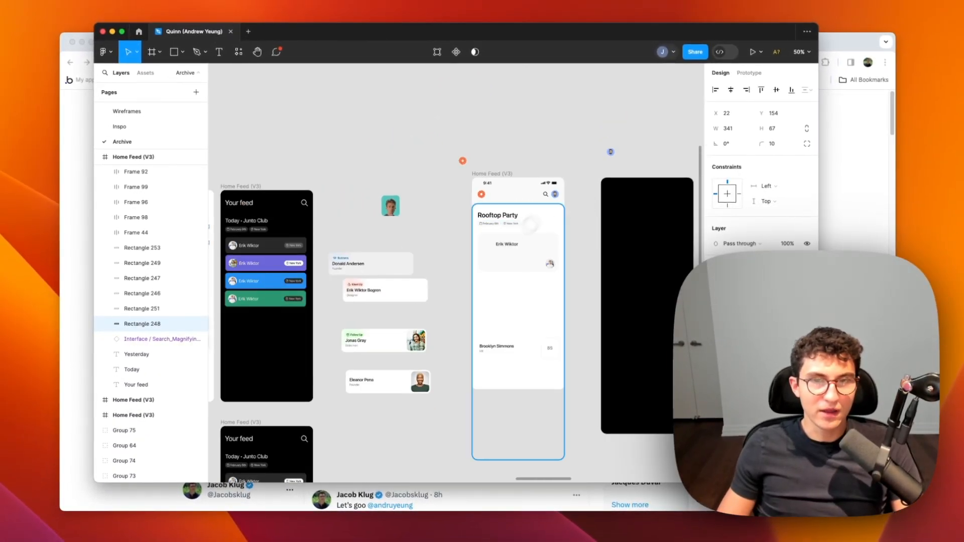
pyautogui.scroll(-3)
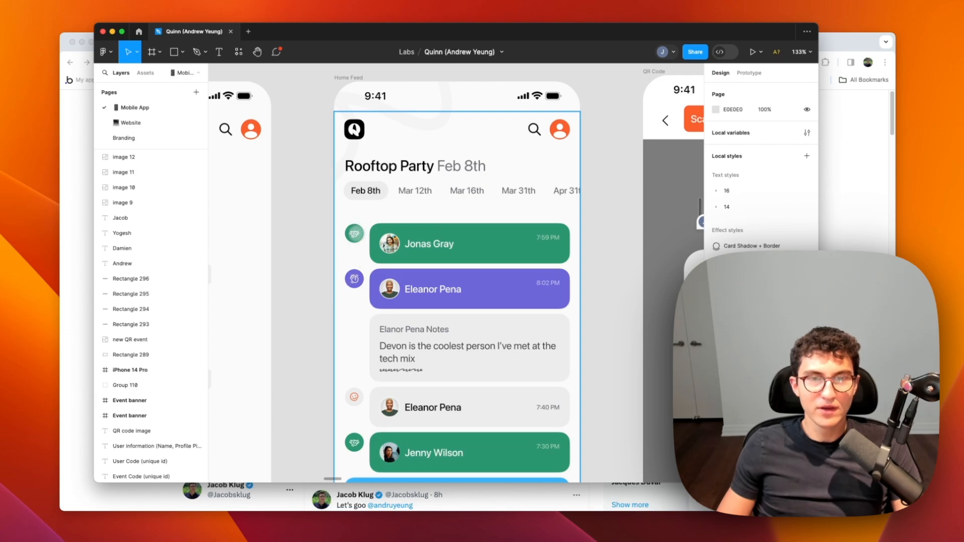
# Zoom into the Home Feed frame, pan to Login and Signup, then open the Website page
pyautogui.scroll(-3)
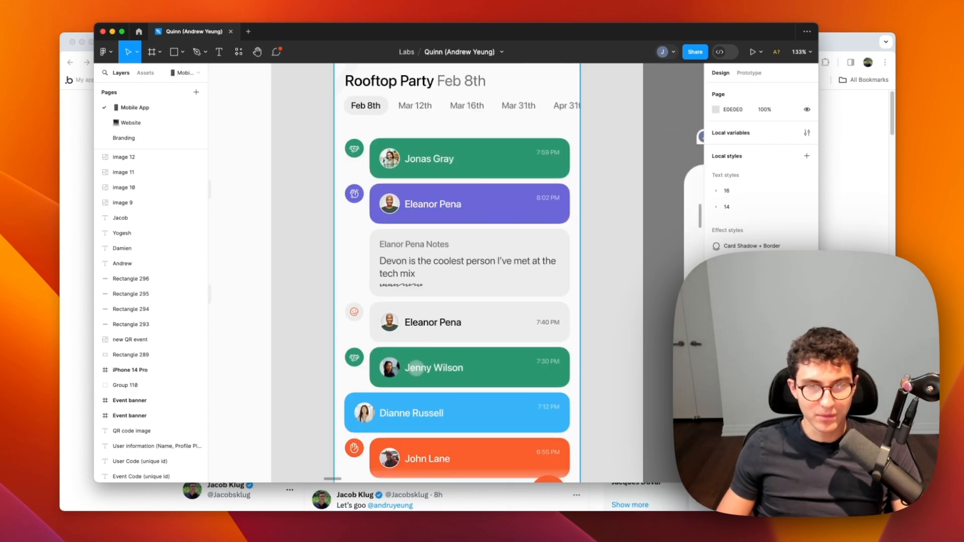
pyautogui.scroll(-3)
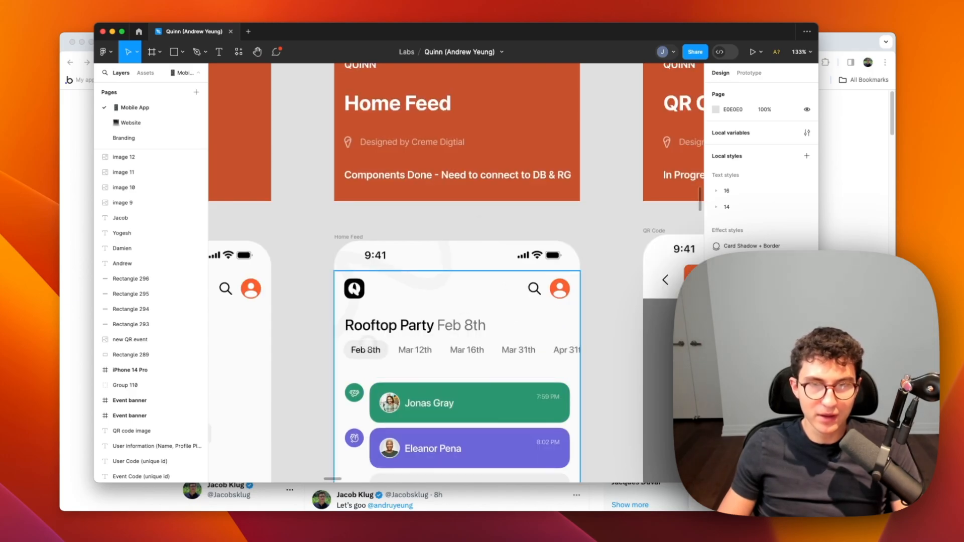
pyautogui.scroll(-3)
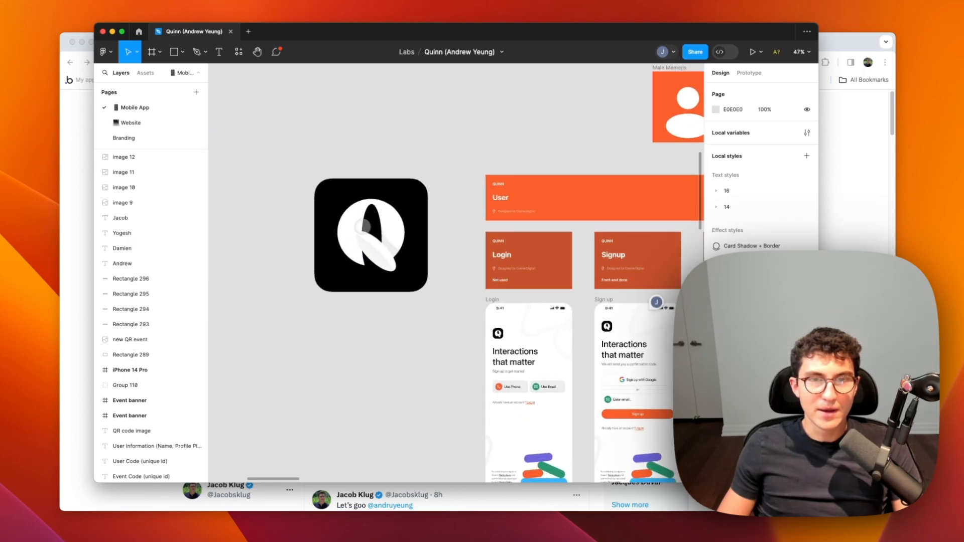
pyautogui.scroll(3)
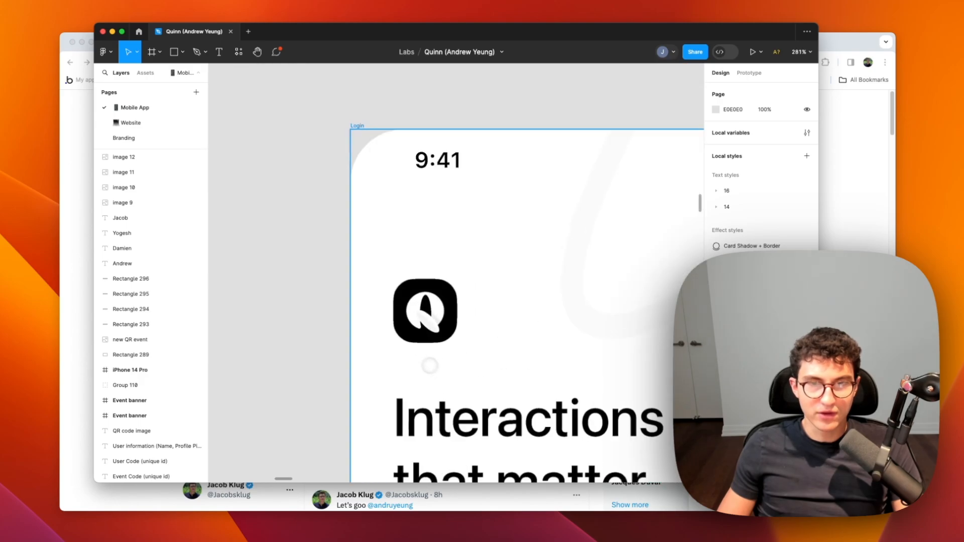
pyautogui.scroll(3)
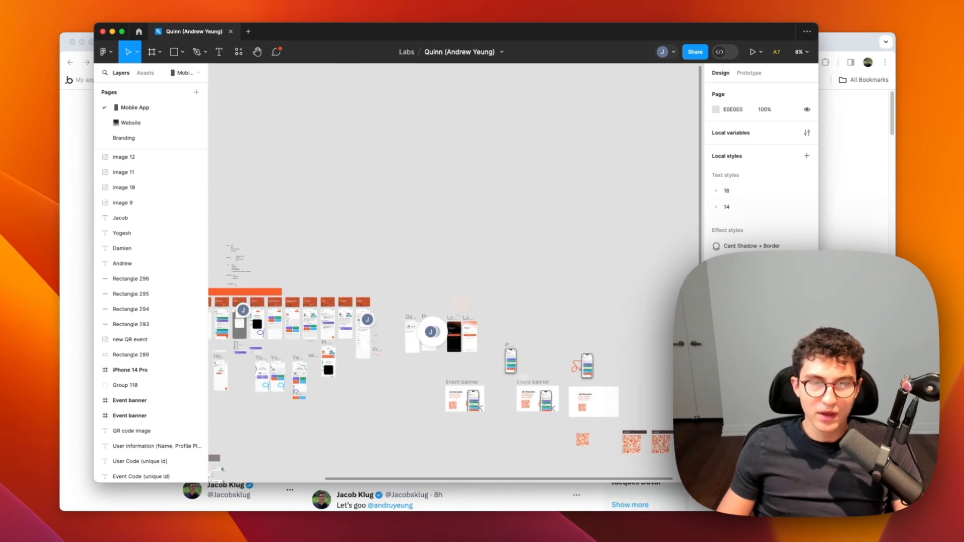
pyautogui.click(123, 138)
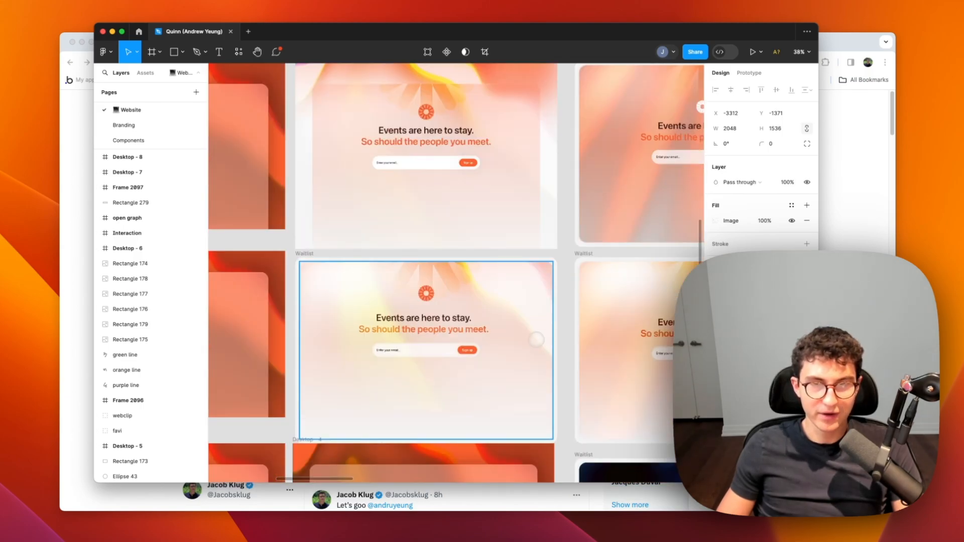
# Zoom around the Waitlist and Desktop frames, ending on the Desktop - 5 signup design
pyautogui.scroll(3)
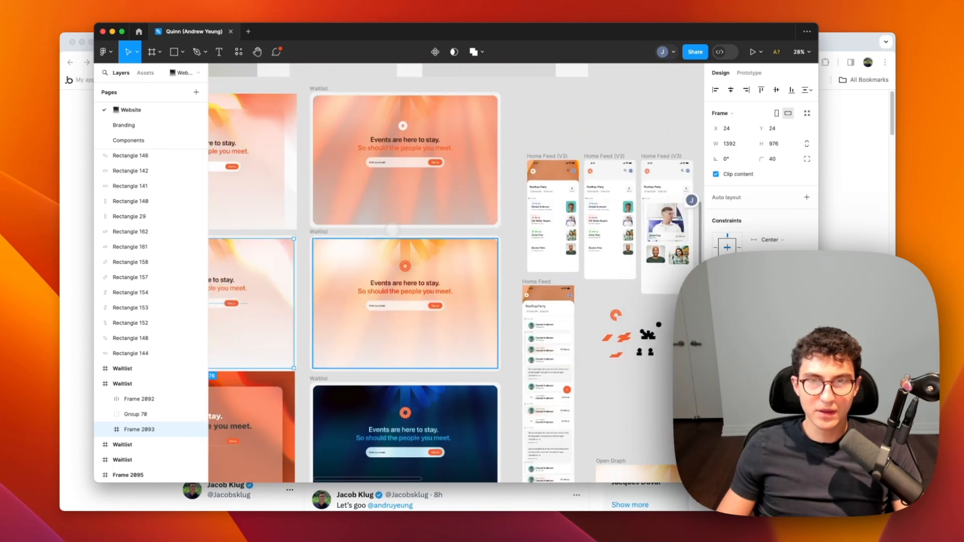
pyautogui.scroll(-3)
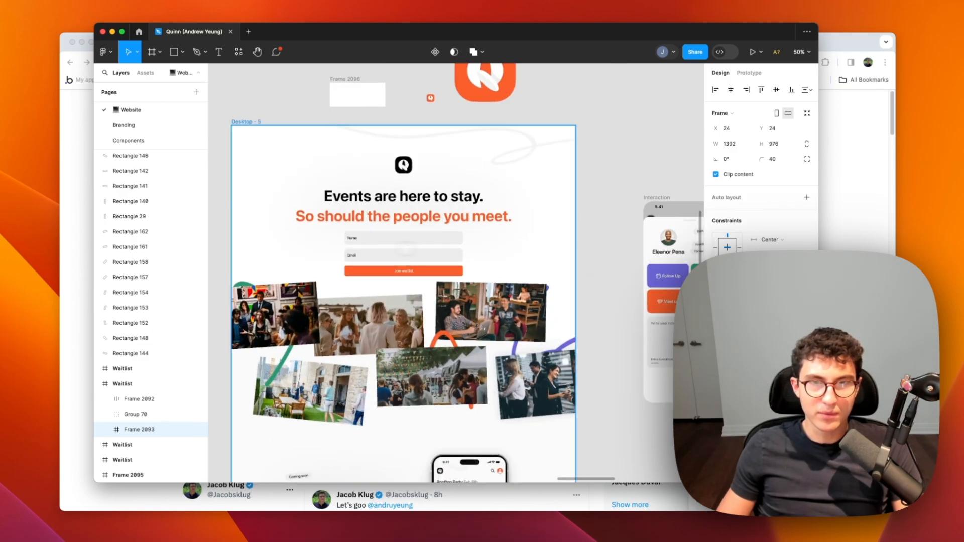
pyautogui.scroll(-3)
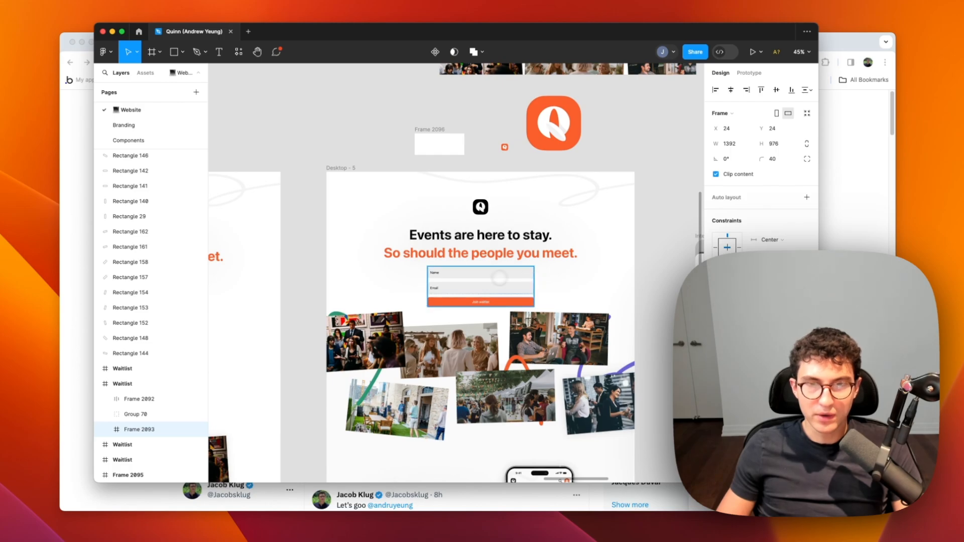
pyautogui.scroll(-3)
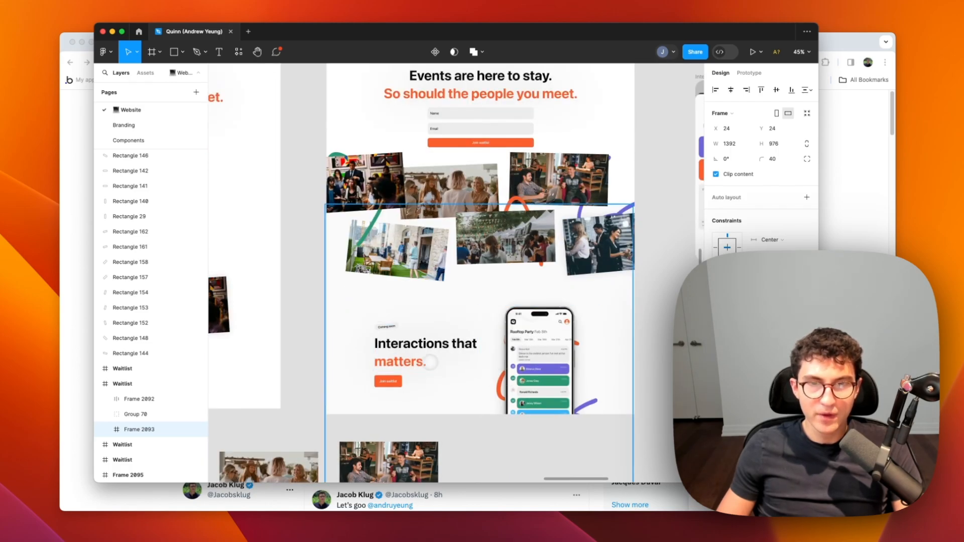
pyautogui.scroll(-3)
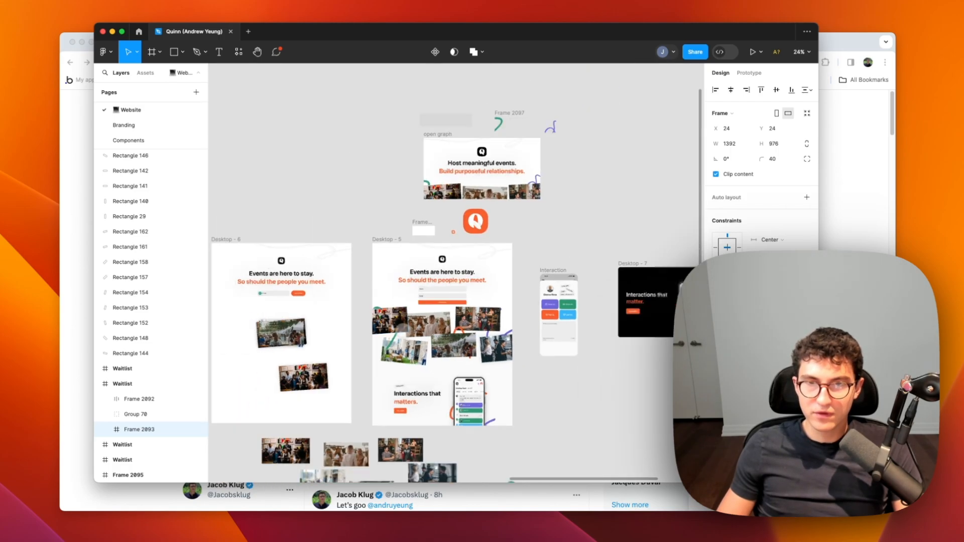
pyautogui.scroll(-3)
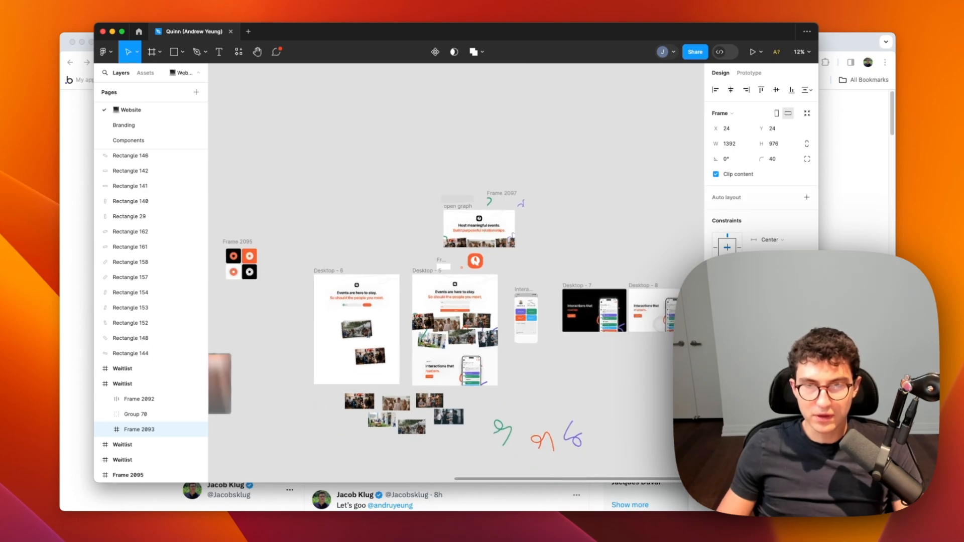
pyautogui.scroll(-3)
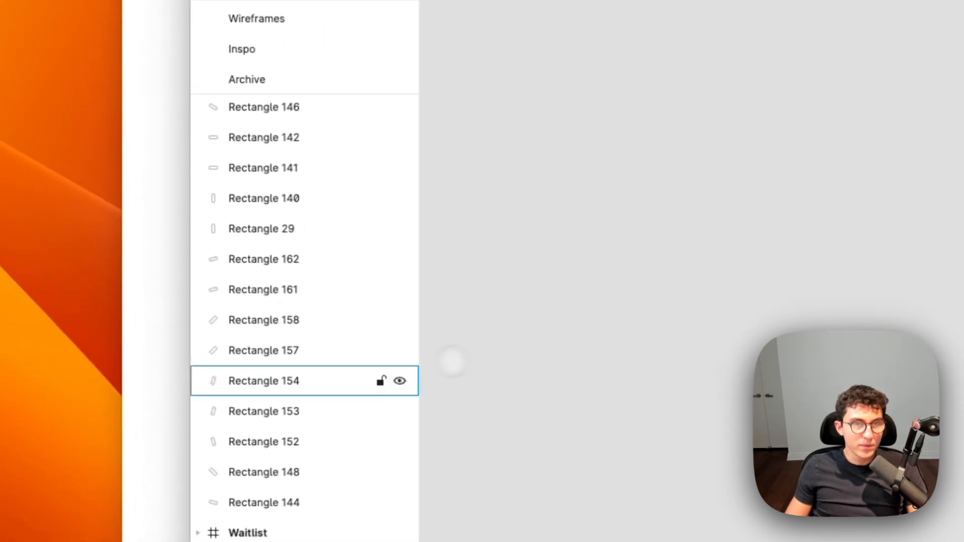
# Scroll down the X profile to the Quinn launch post
pyautogui.click(818, 46)
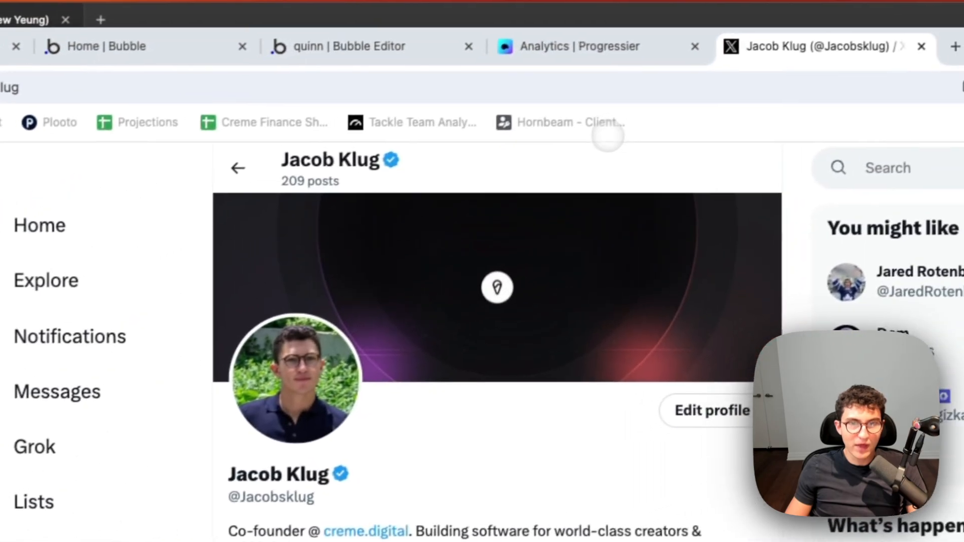
pyautogui.scroll(-3)
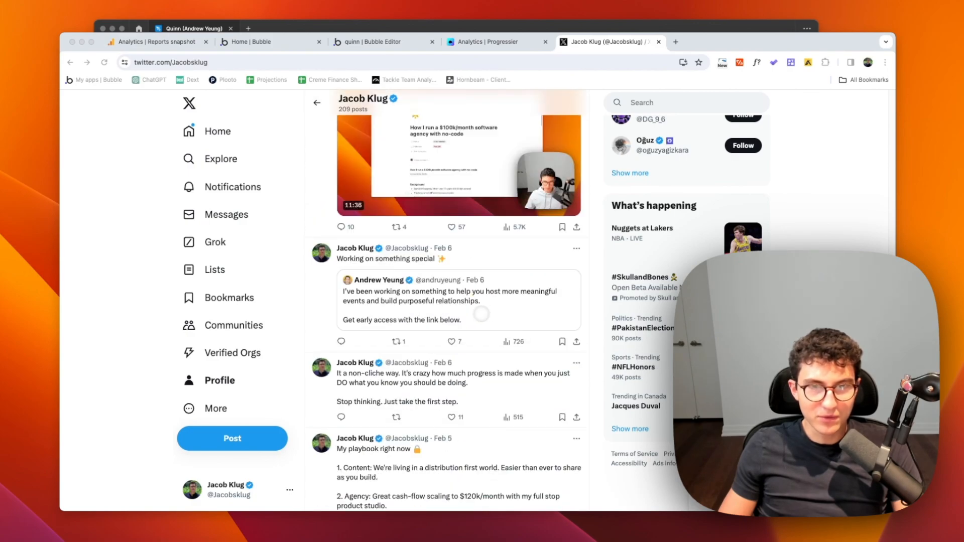
pyautogui.scroll(-3)
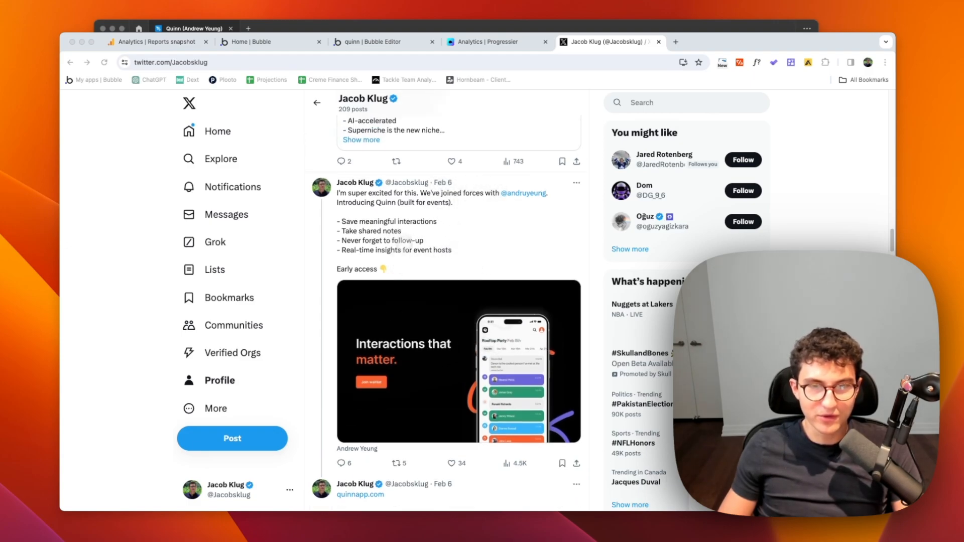
pyautogui.scroll(-3)
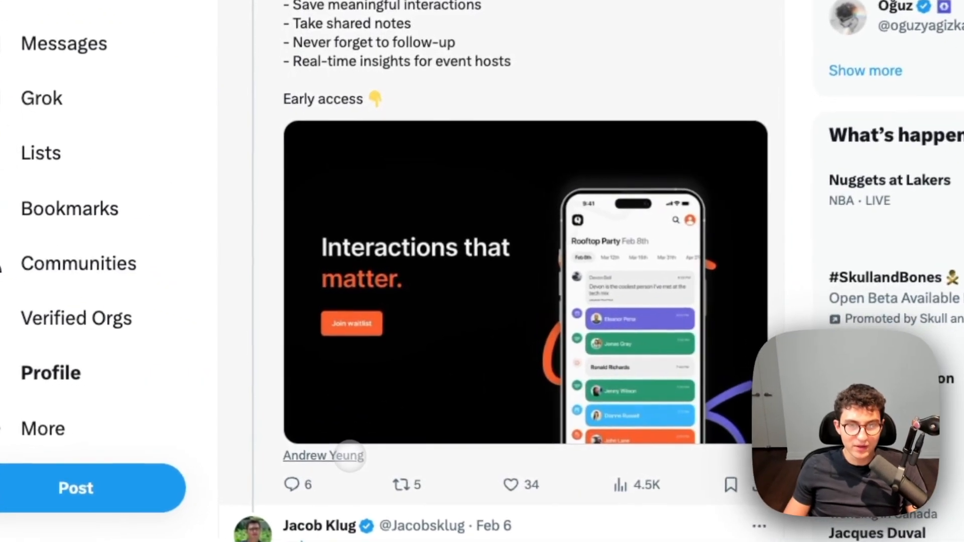
# Open the tagged co-founder's profile and follow his bit.ly early-access link
pyautogui.click(322, 456)
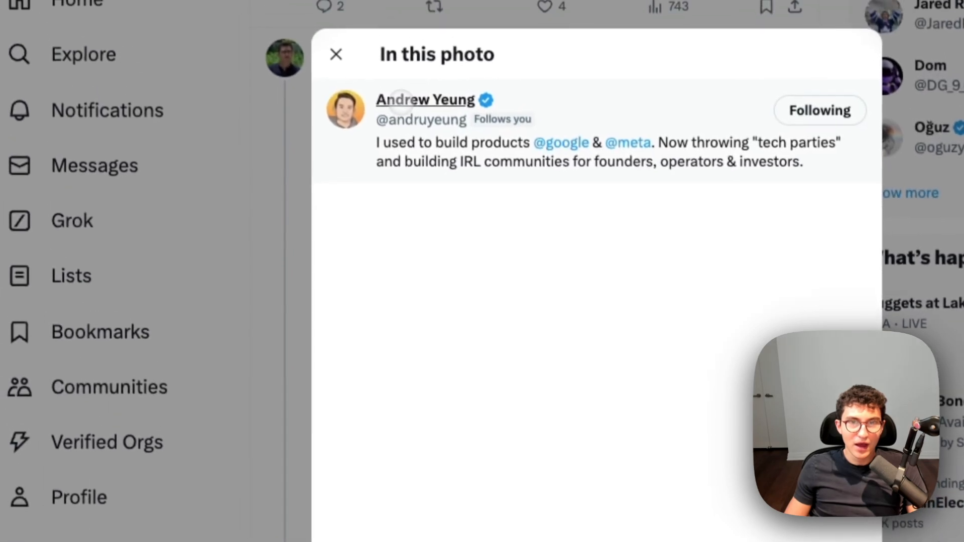
pyautogui.click(336, 54)
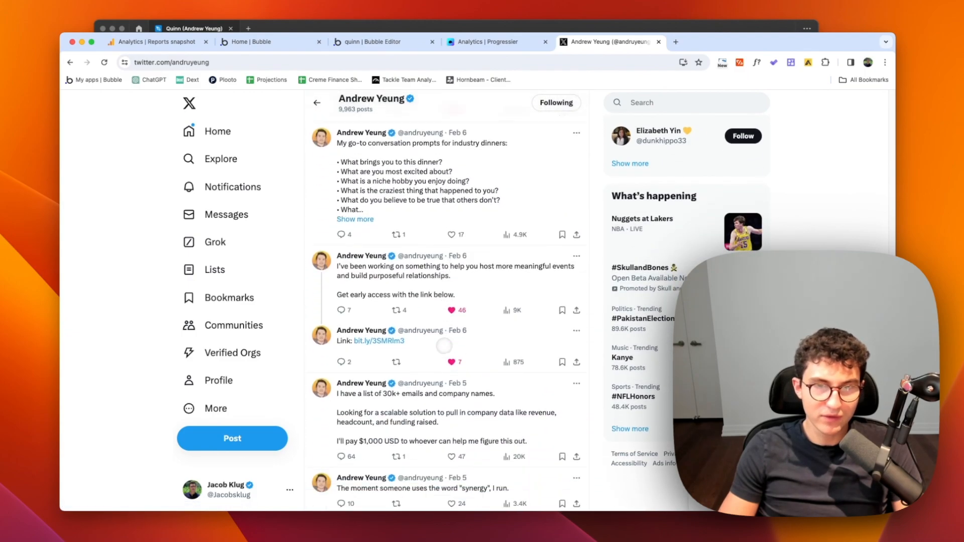
pyautogui.scroll(-3)
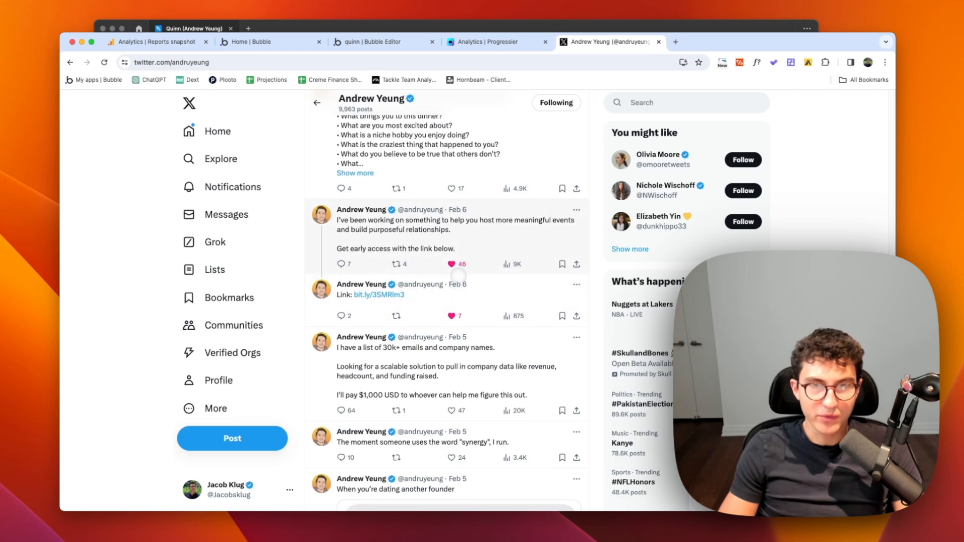
pyautogui.click(378, 295)
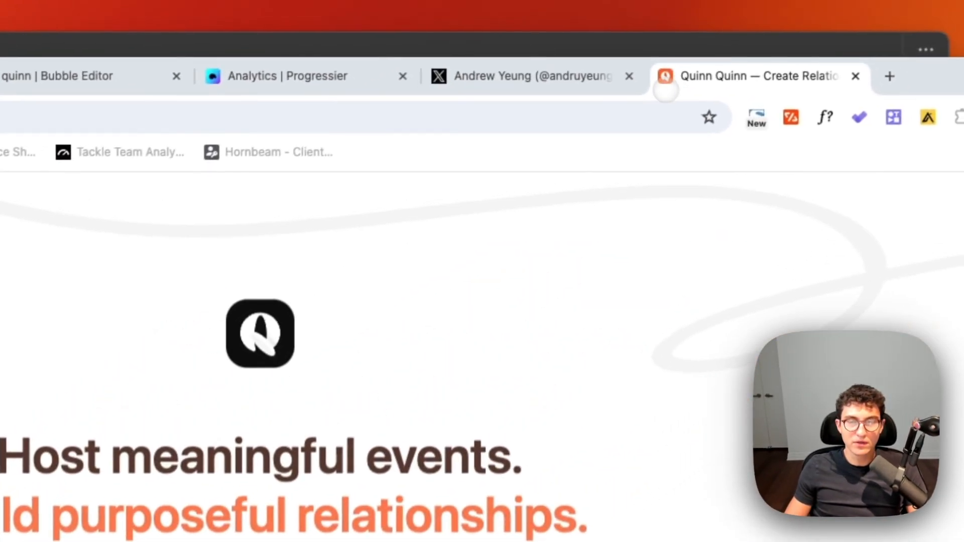
# Scroll through the quinnapp.com waitlist page, then return to Andrew Yeung's X profile
pyautogui.scroll(-3)
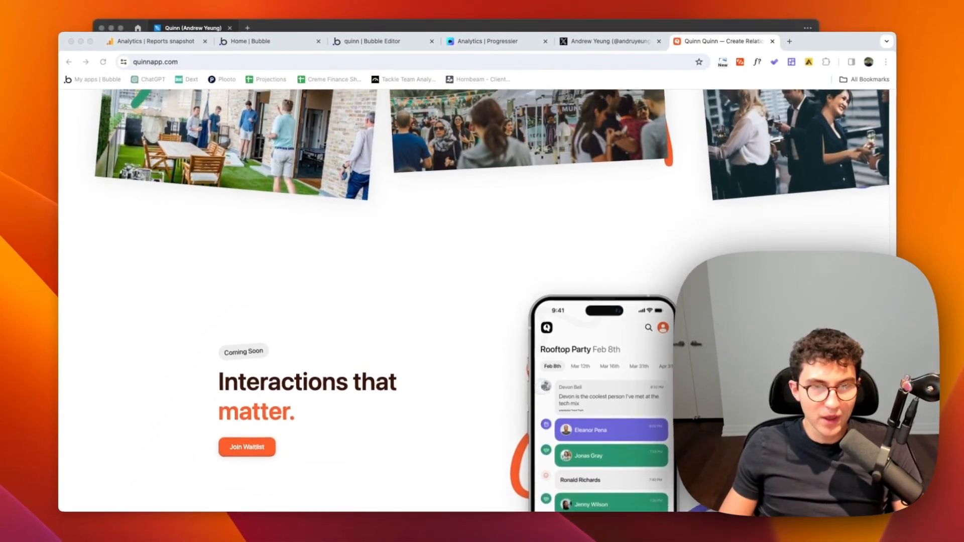
pyautogui.scroll(3)
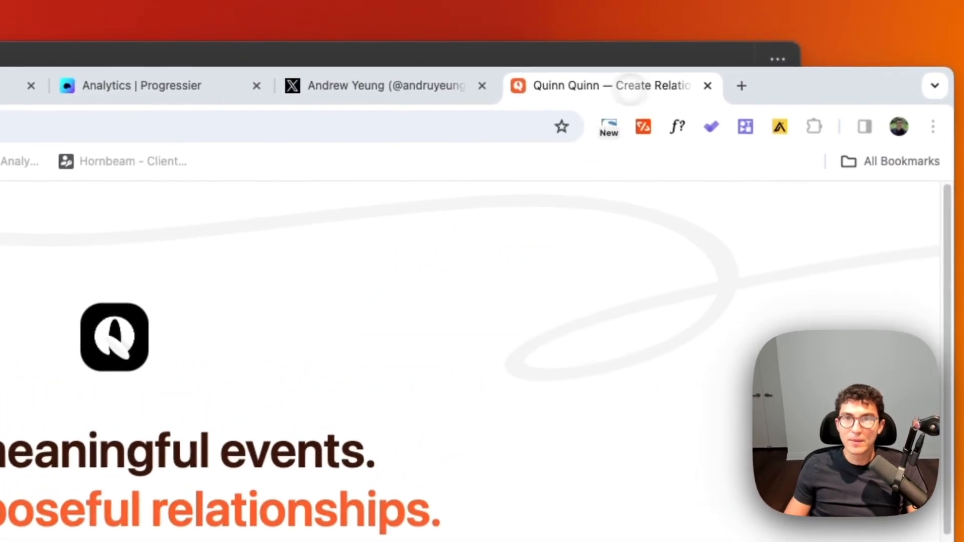
pyautogui.click(741, 86)
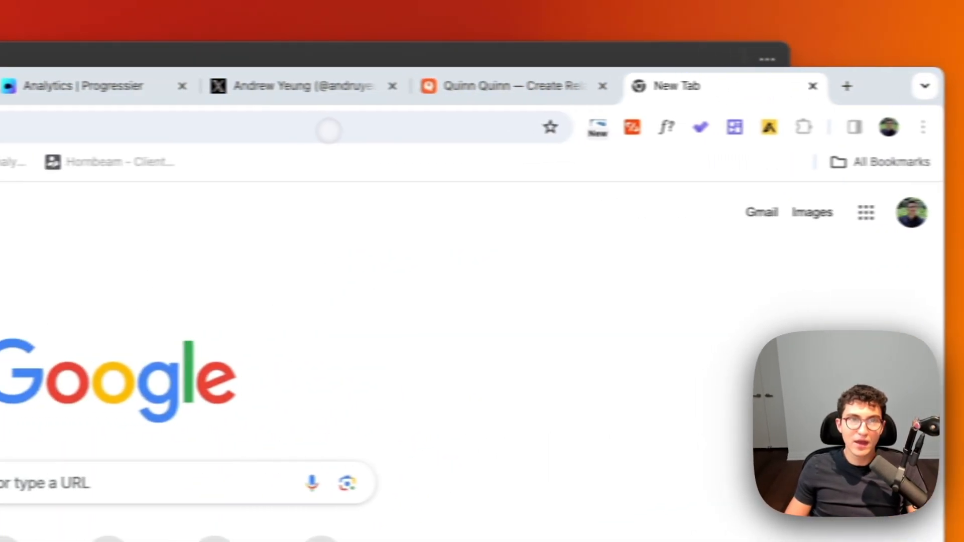
pyautogui.click(510, 85)
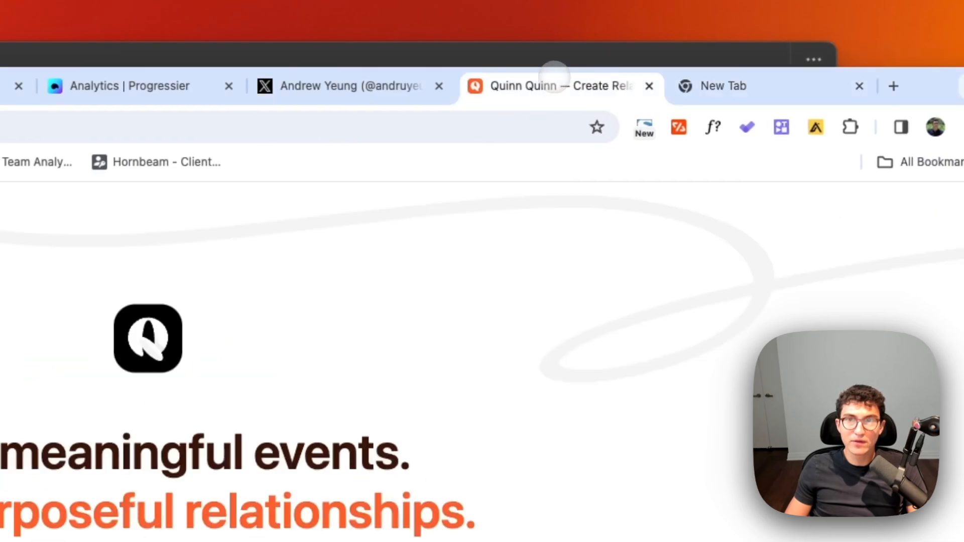
pyautogui.click(351, 85)
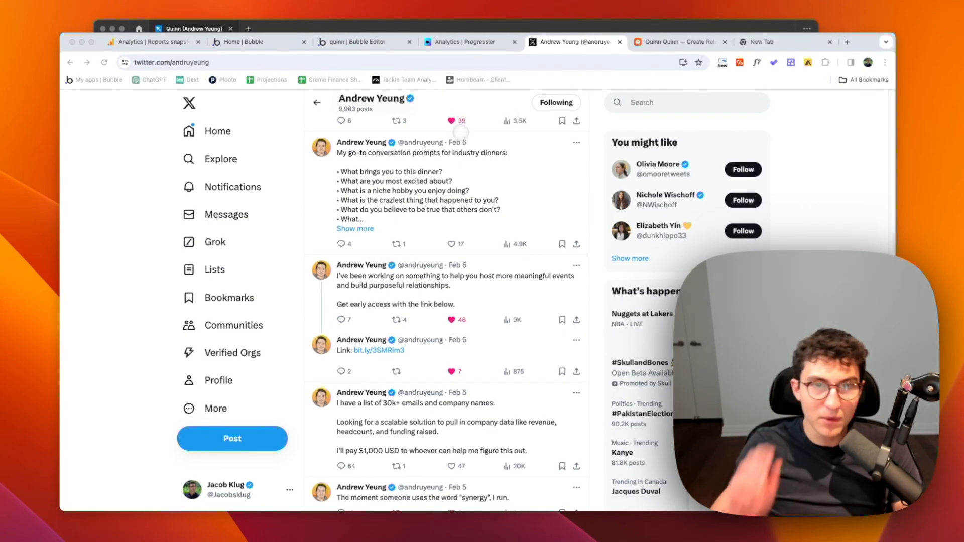
# Scroll back up Andrew Yeung's X profile to revisit the Quinn launch posts
pyautogui.scroll(3)
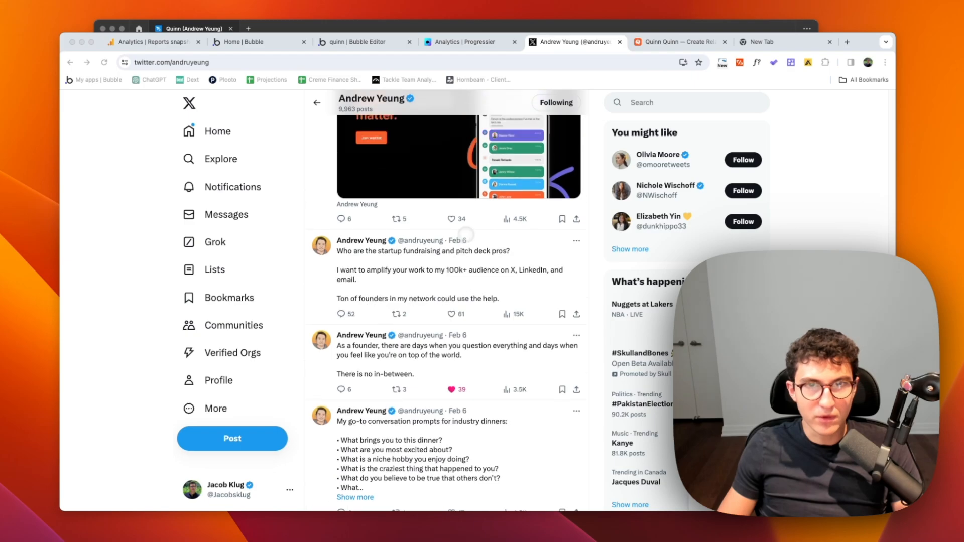
pyautogui.scroll(3)
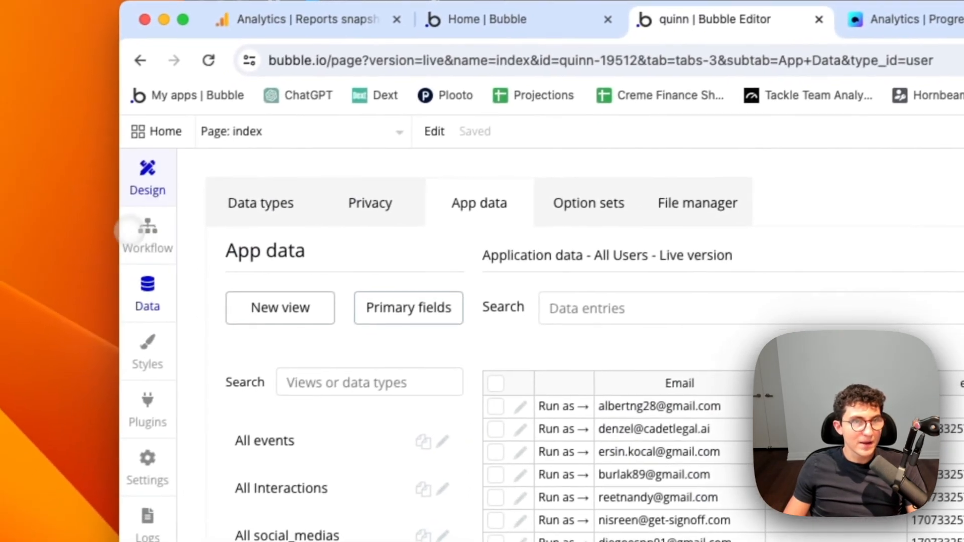
# Switch Bubble to Design, select the login/signup group, and scroll through the app's screens
pyautogui.click(147, 175)
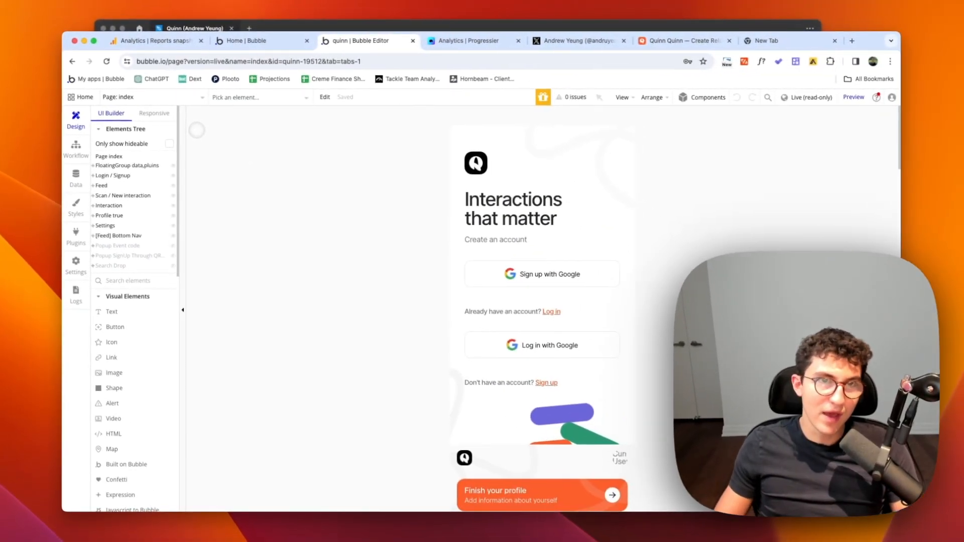
pyautogui.click(541, 344)
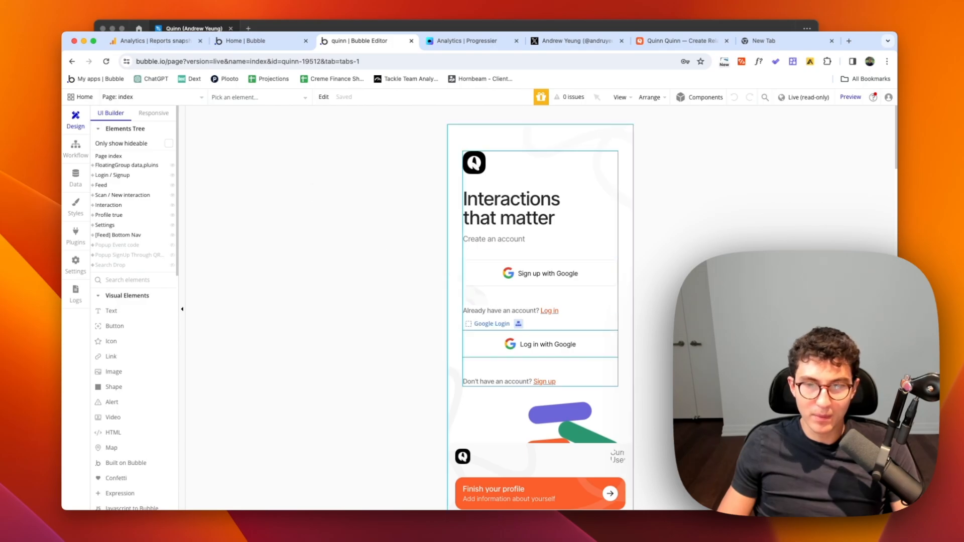
pyautogui.scroll(-3)
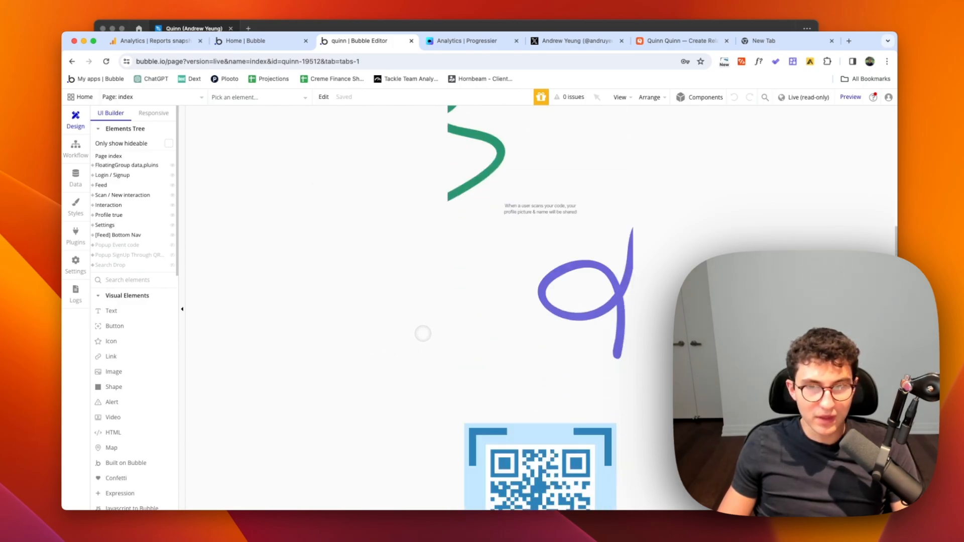
pyautogui.scroll(-3)
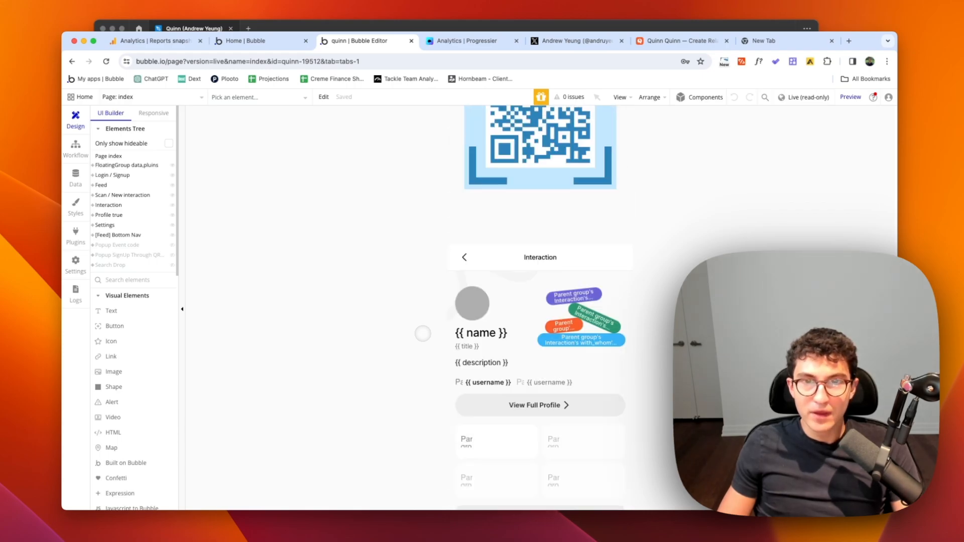
pyautogui.scroll(-3)
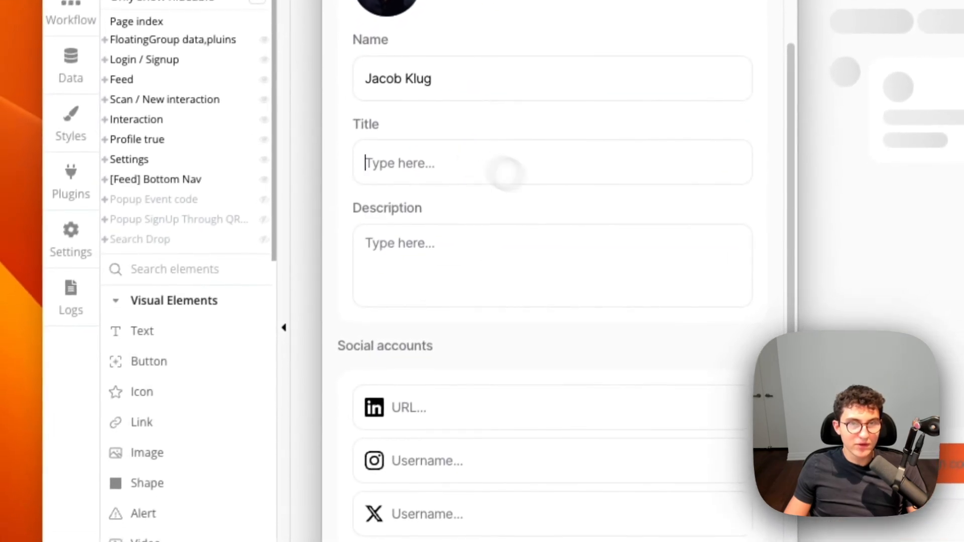
# Enter 'EO @' as title, 'jasd' as X username, and 'reme.digital' as website
pyautogui.scroll(-3)
pyautogui.write('c')
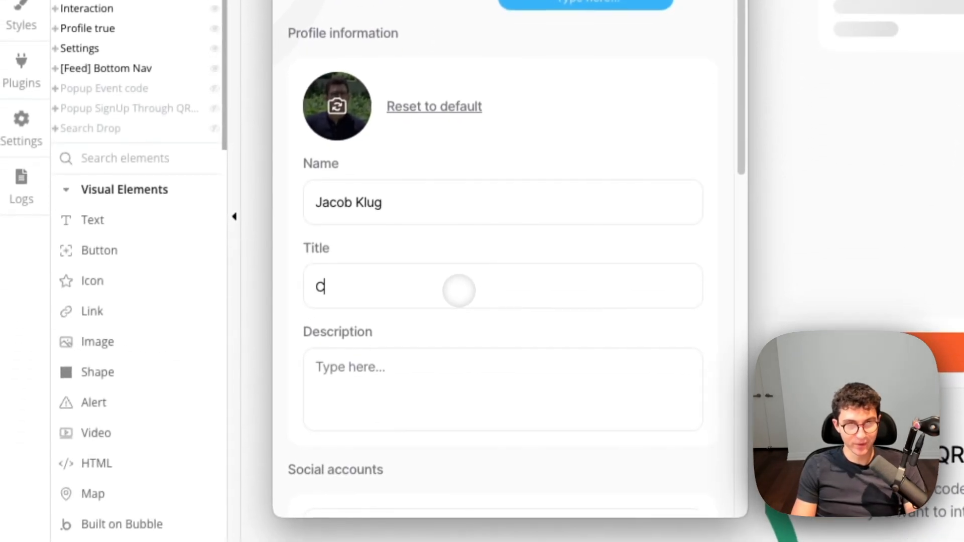
pyautogui.write('EO @')
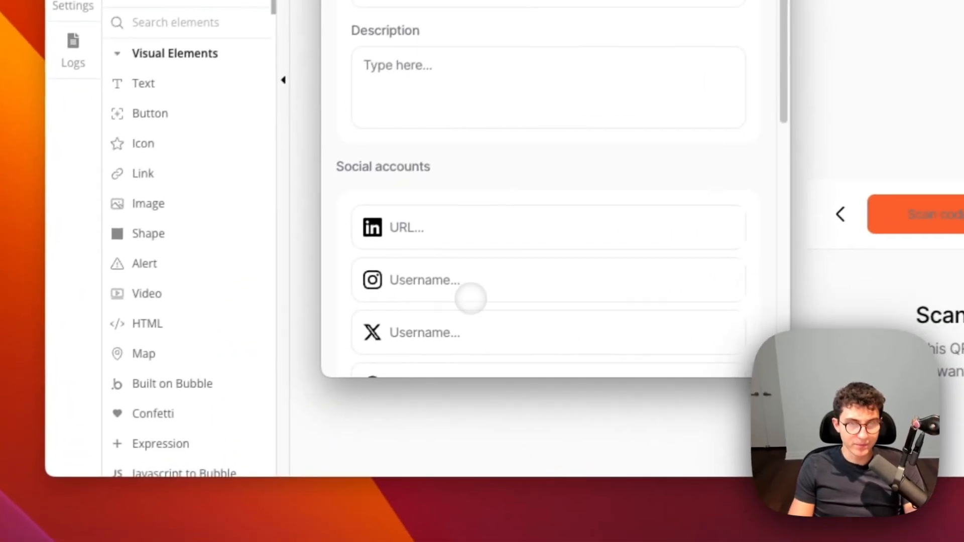
pyautogui.write('jasd')
pyautogui.write('www.c')
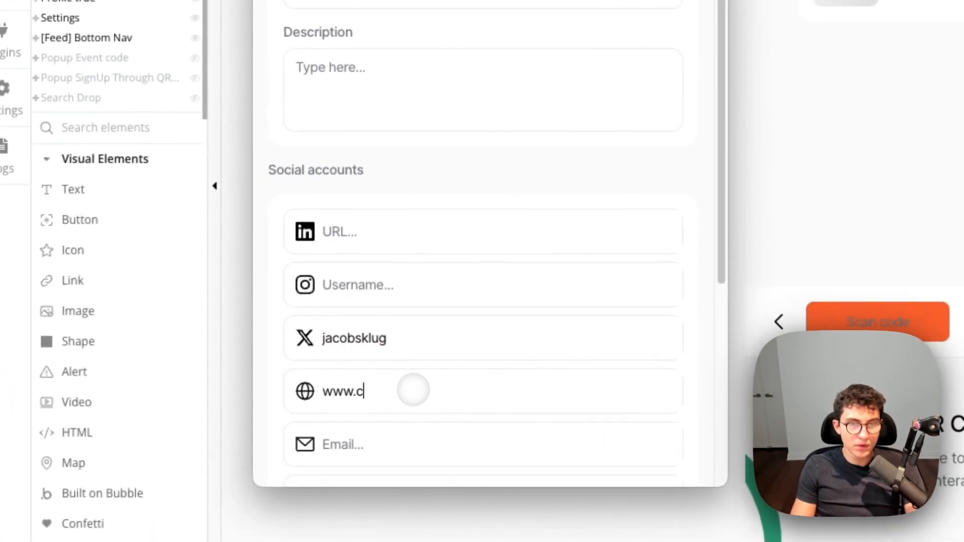
pyautogui.write('reme.digital')
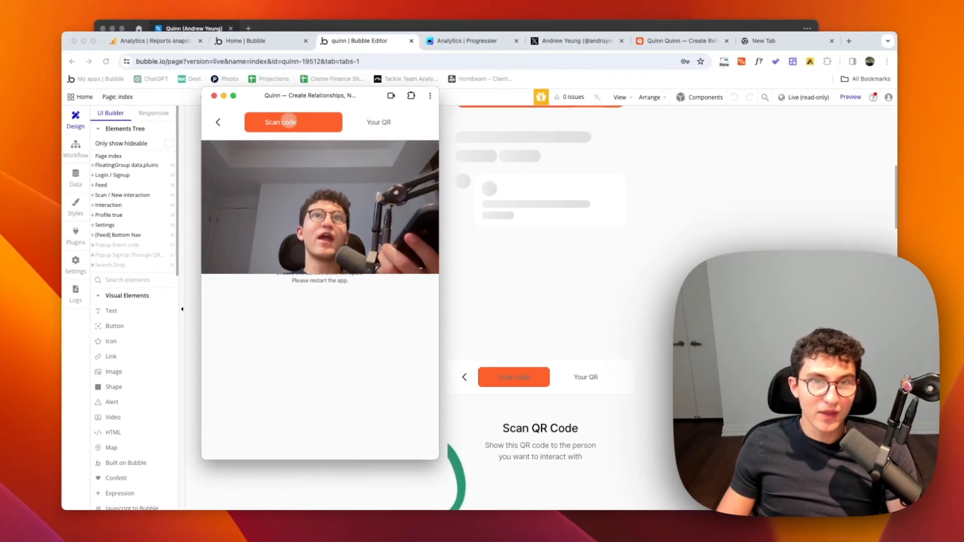
# Show the personal QR code, open a contact's full profile, and view Winter Tech Mixer interactions
pyautogui.click(378, 122)
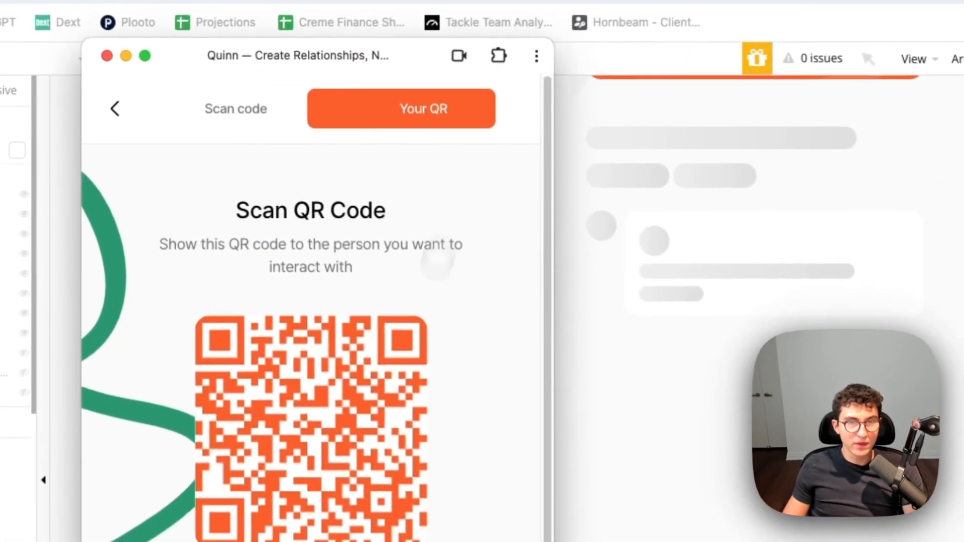
pyautogui.click(235, 108)
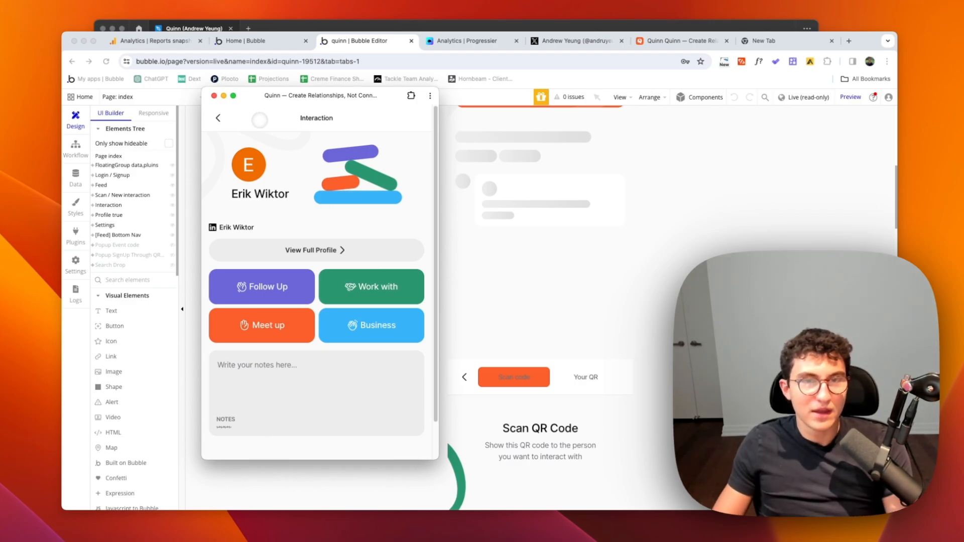
pyautogui.click(260, 286)
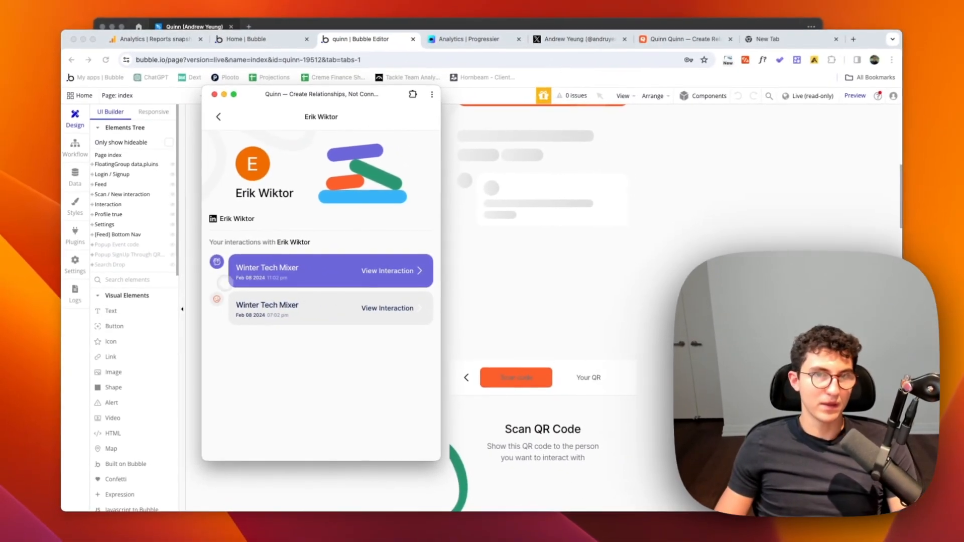
pyautogui.click(387, 270)
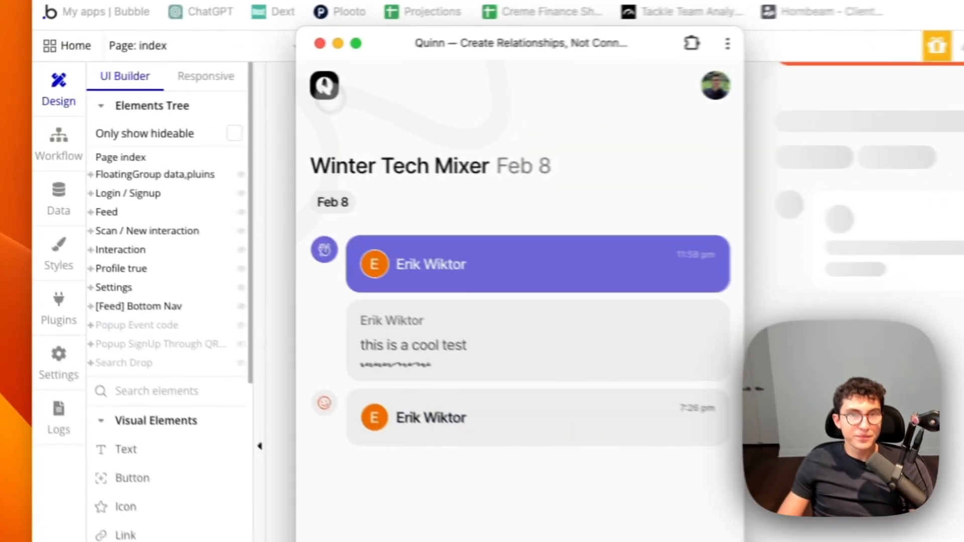